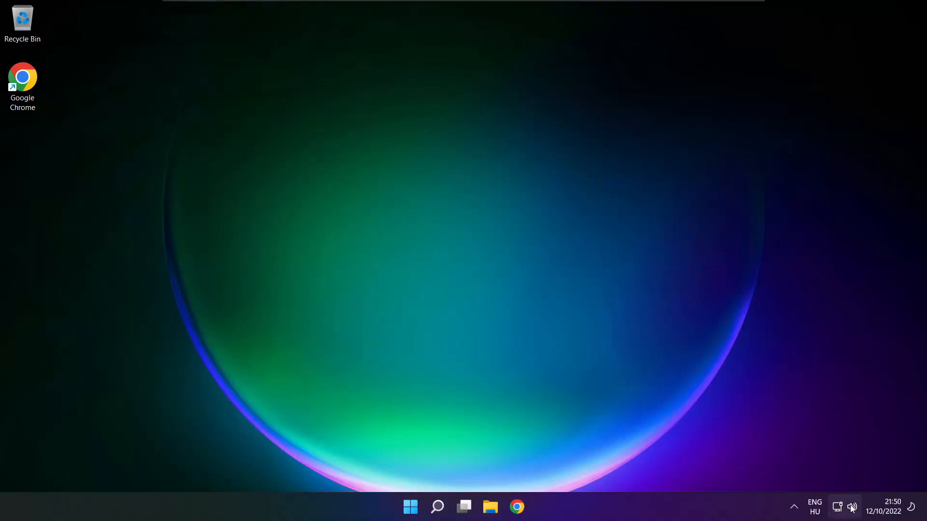
Switch audio output from the virtual cable to Speakers (High Definition Audio Device) in Quick Settings
click(851, 506)
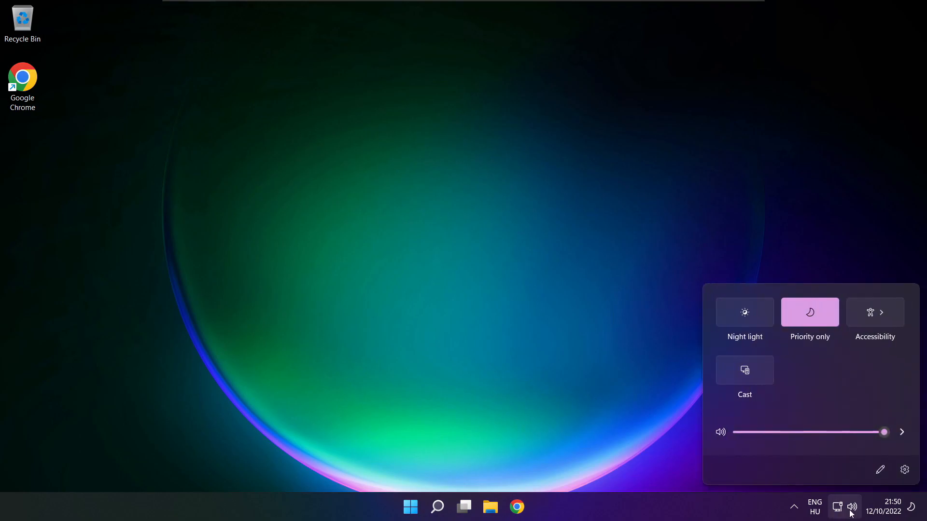
mouse_move(901, 432)
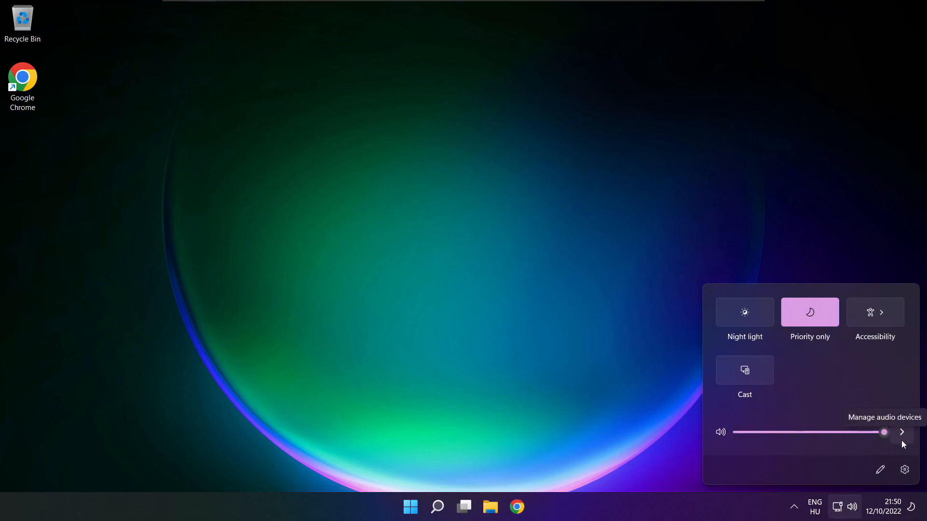
click(901, 432)
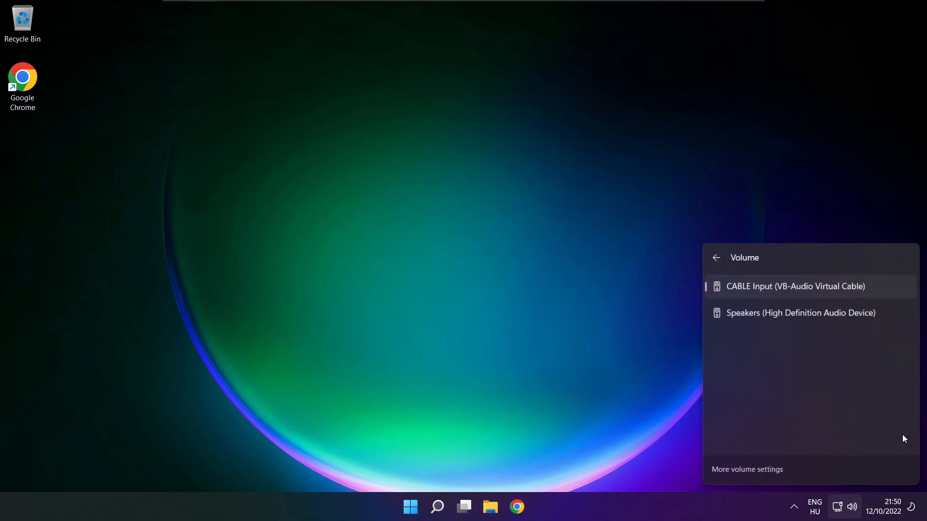
mouse_move(769, 360)
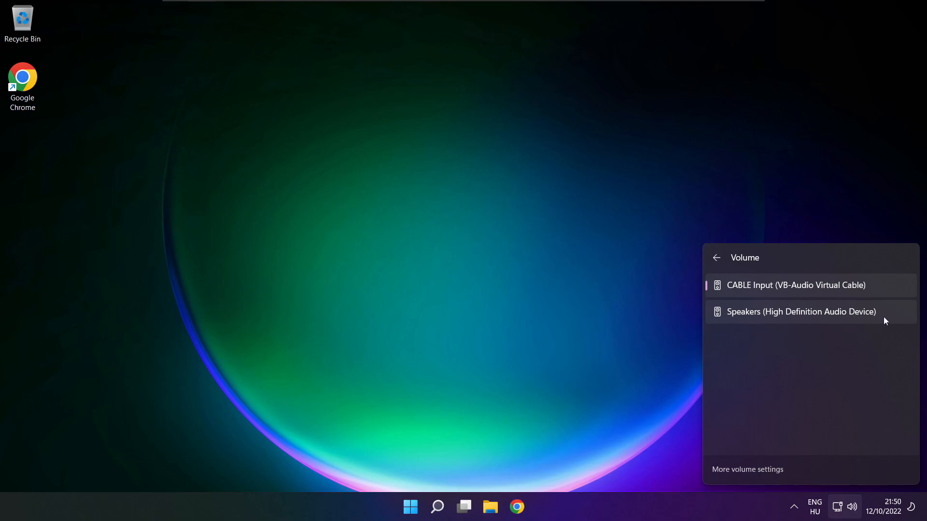
click(801, 311)
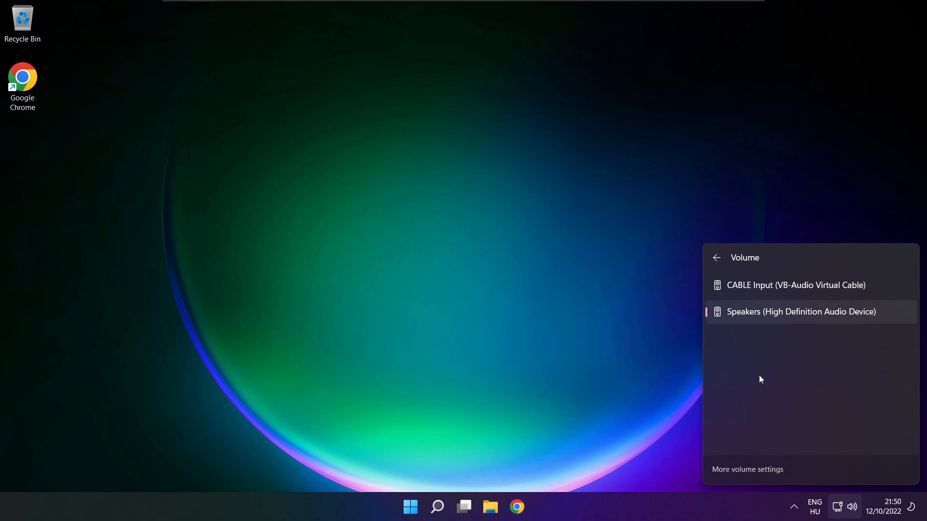
mouse_move(490, 285)
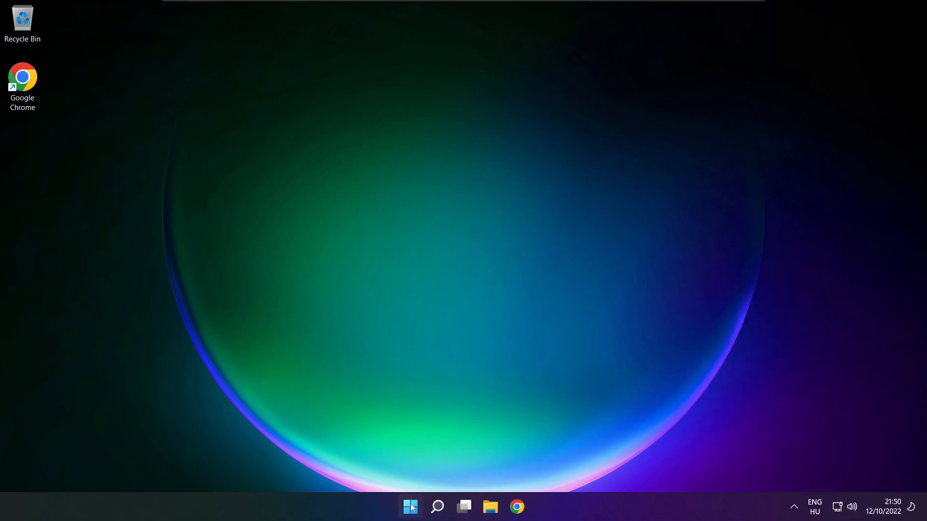
click(409, 507)
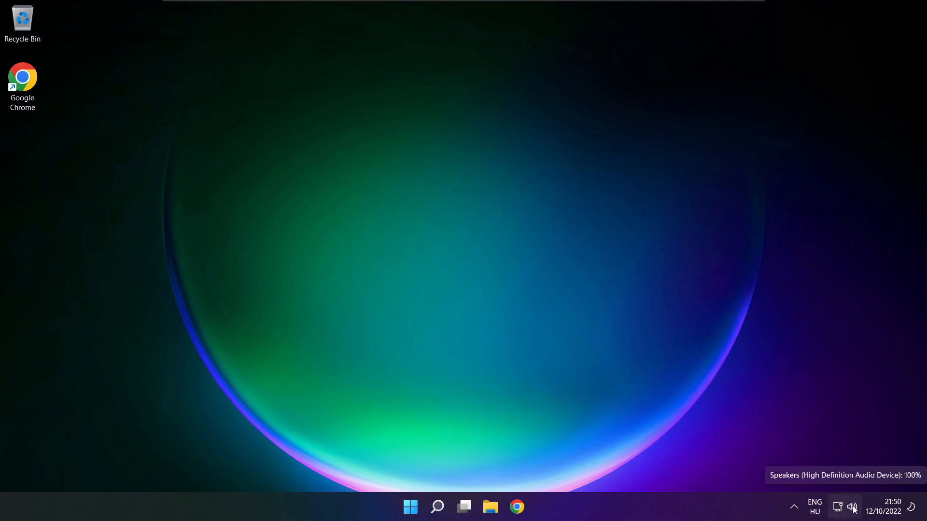
Open full sound settings from Quick Settings and scroll down to the Advanced section
click(852, 506)
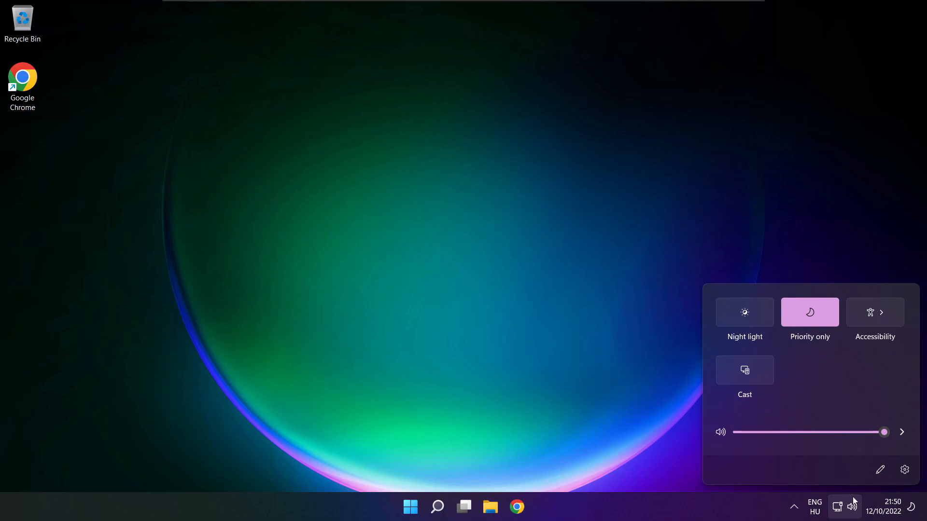
click(901, 432)
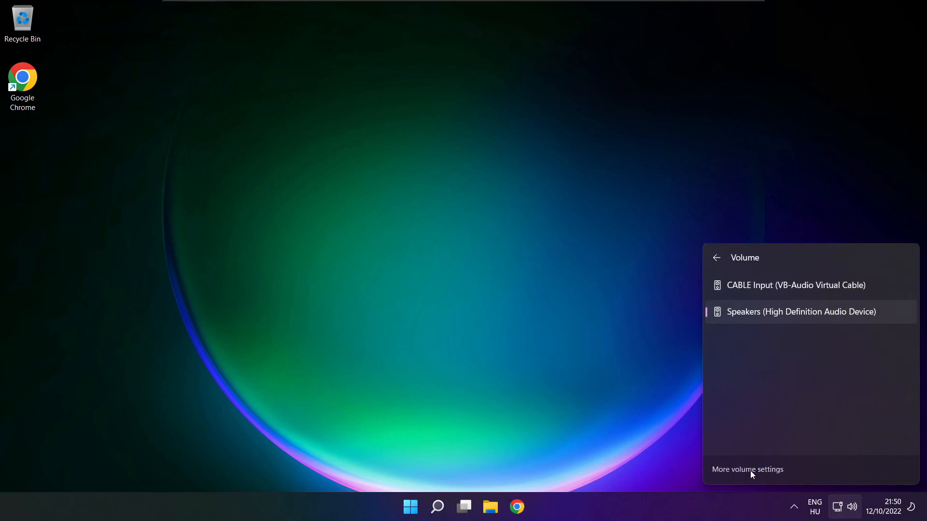
click(747, 470)
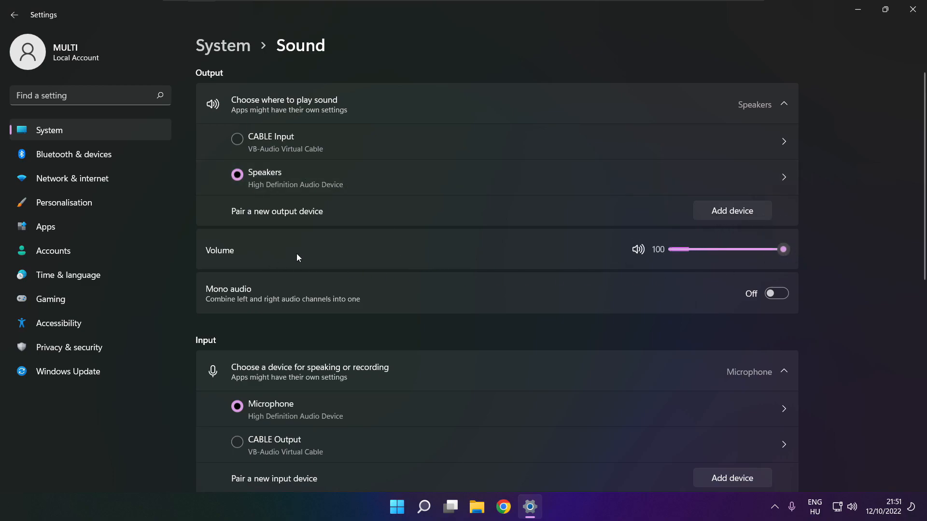
mouse_move(862, 254)
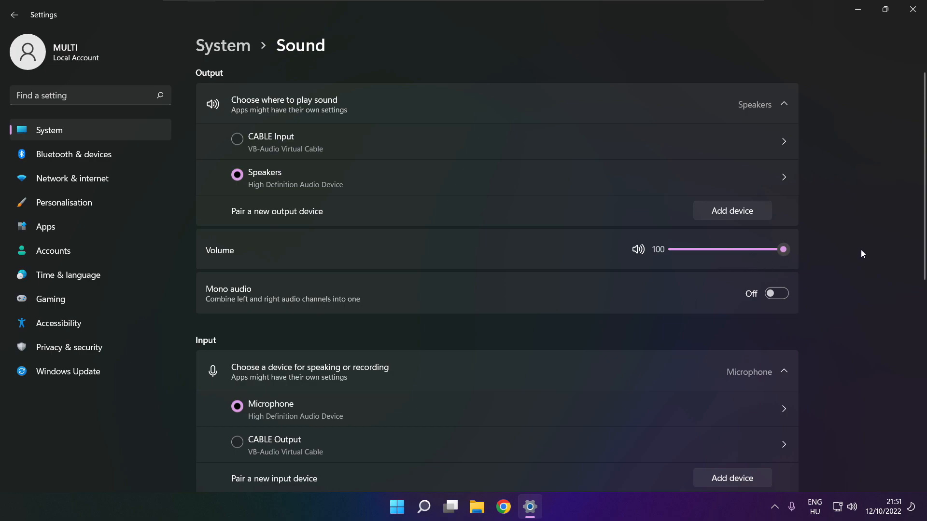
scroll(down, 3)
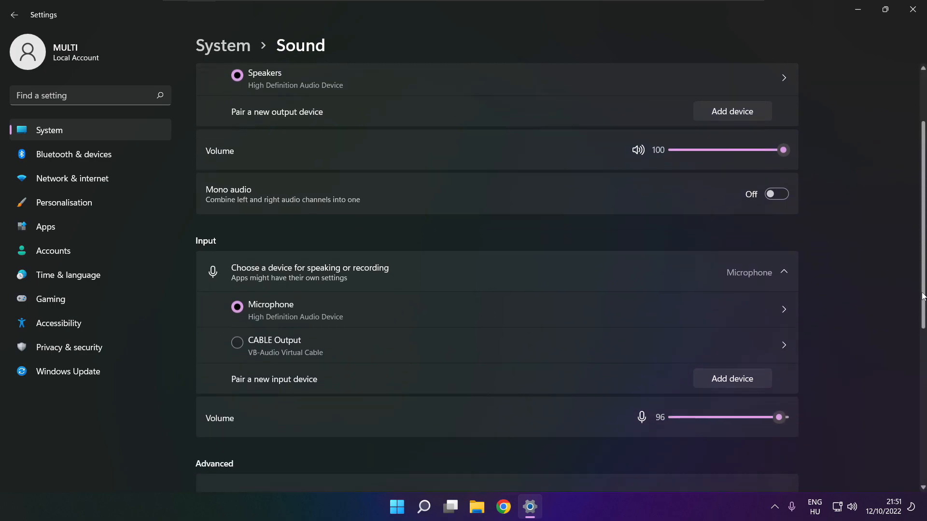
scroll(down, 3)
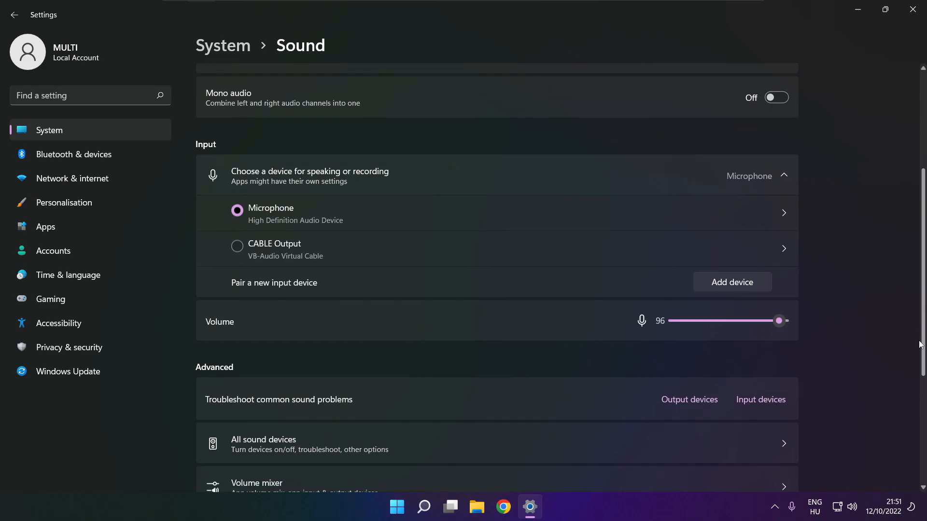
scroll(down, 3)
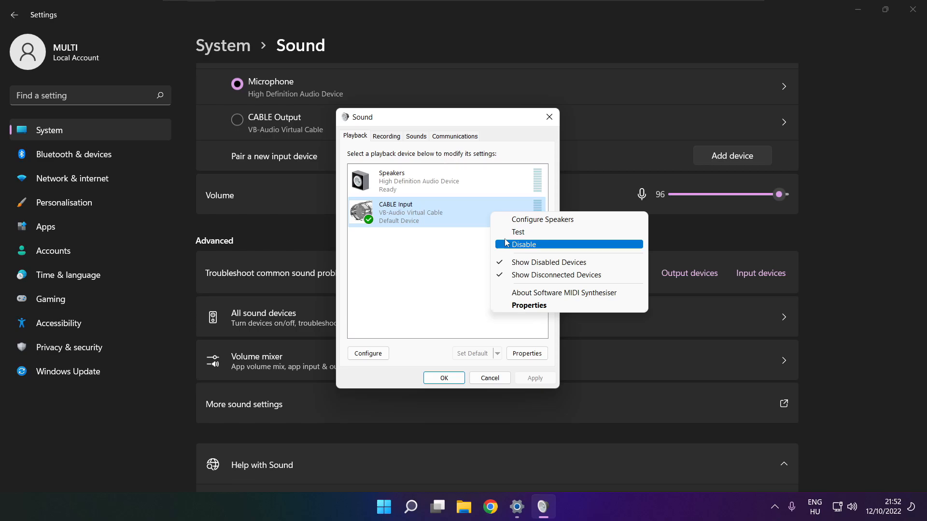
Disable CABLE Input and start Configure Speakers for the Speakers device
click(522, 244)
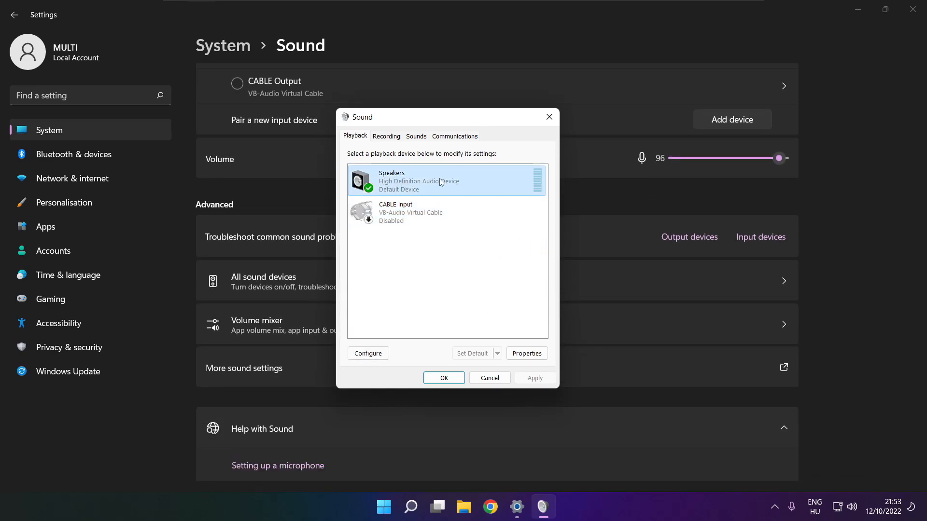
right_click(443, 181)
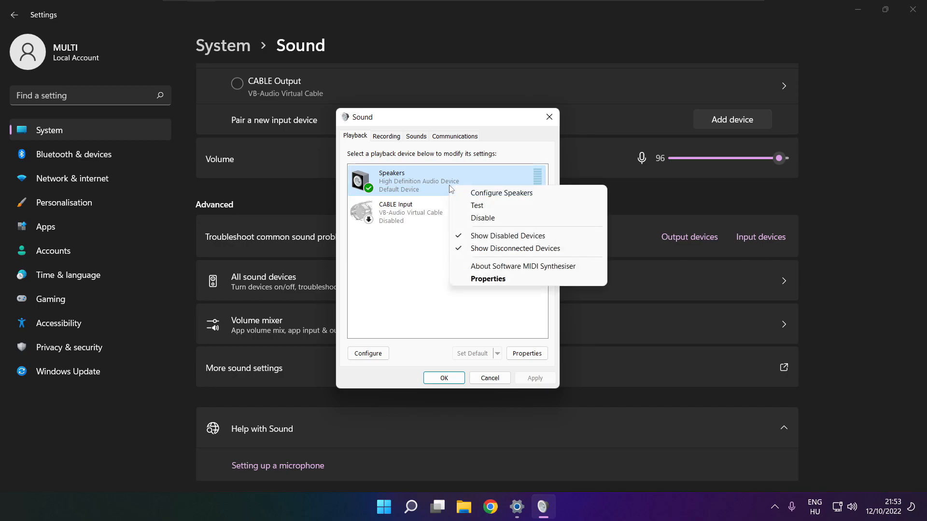
click(511, 197)
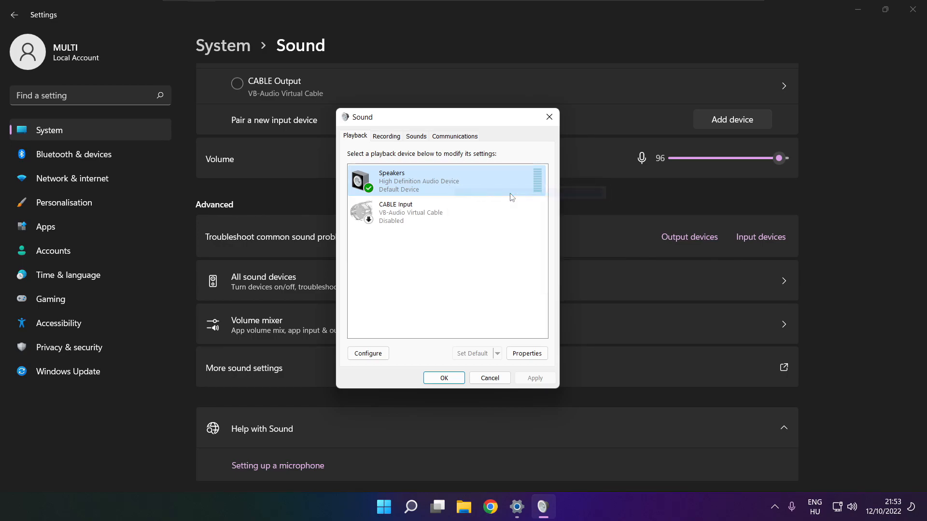
click(367, 353)
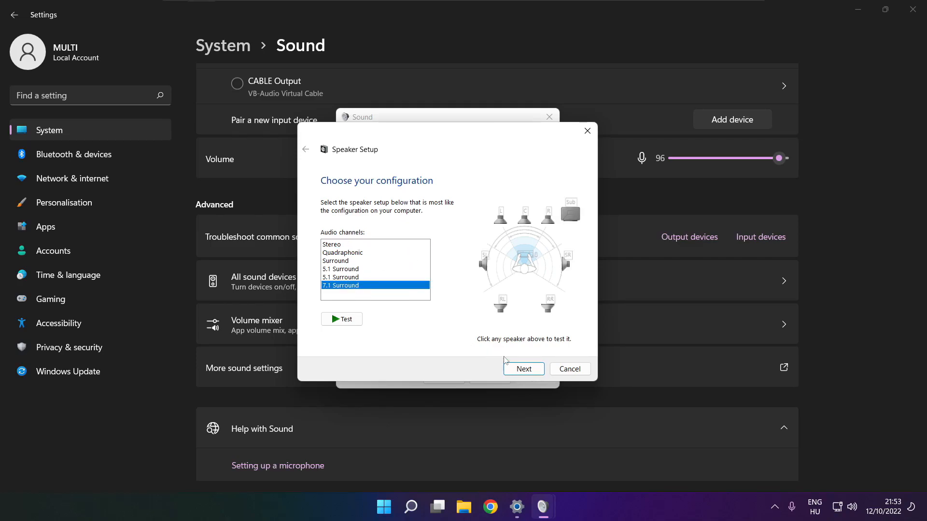
Finish Speaker Setup with 7.1 Surround and all optional speakers included
click(523, 369)
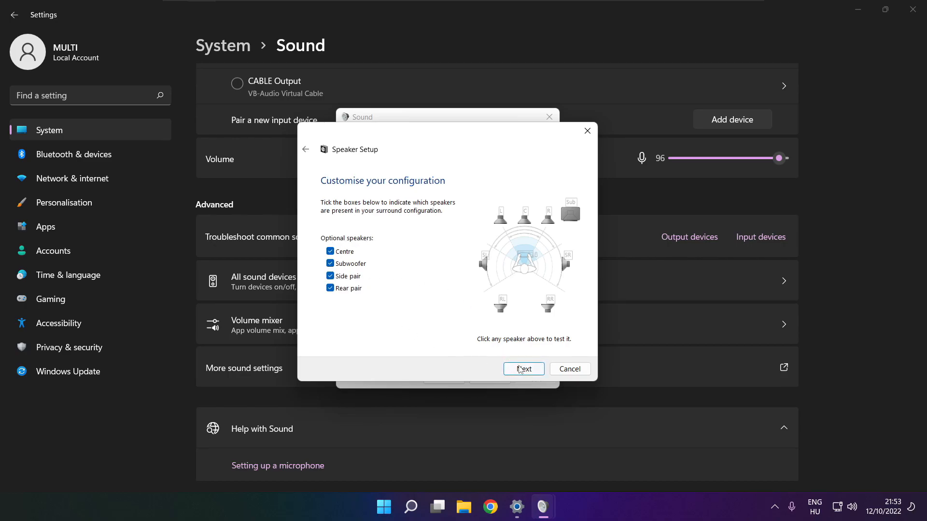
click(522, 368)
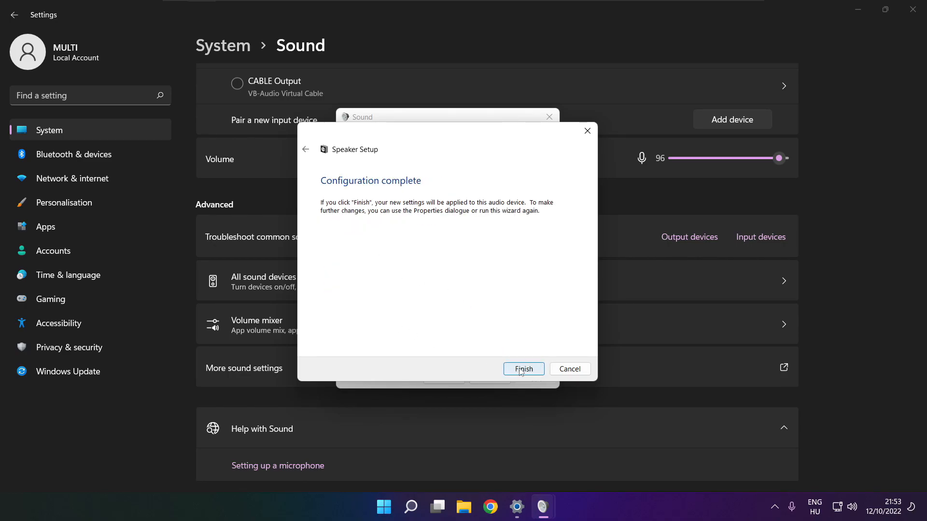
click(522, 368)
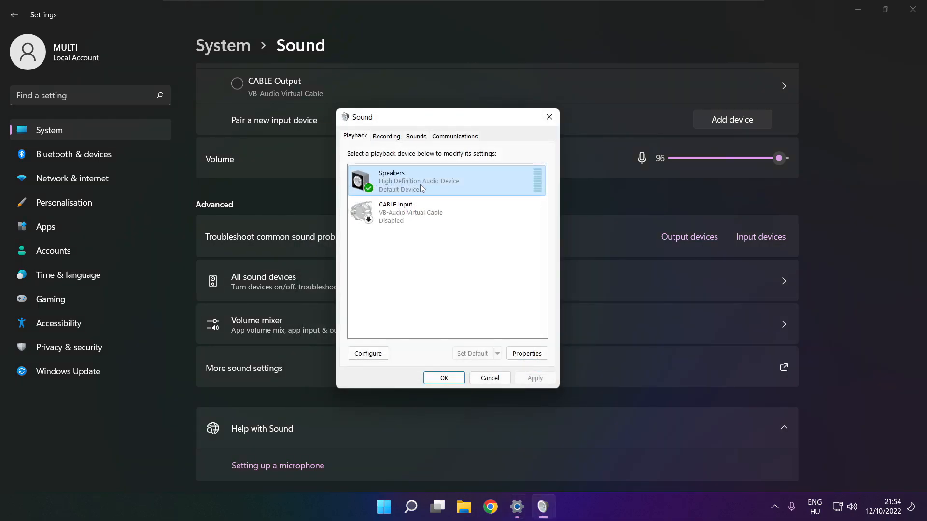
Disable all enhancements in Speakers Properties and apply the change
click(526, 353)
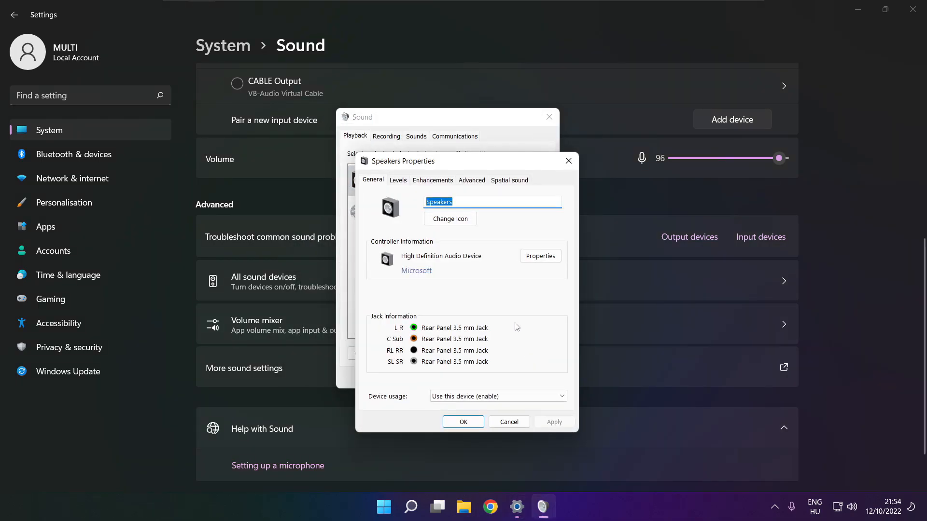
click(379, 150)
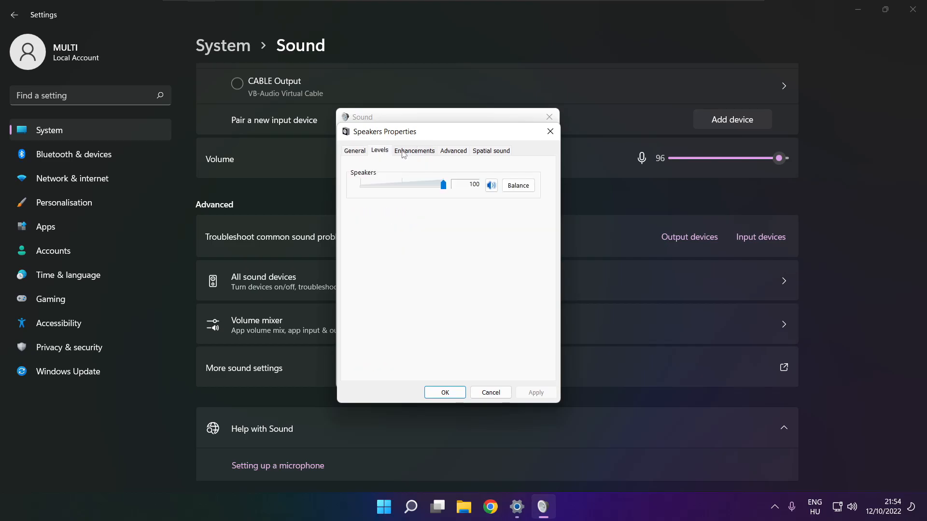
click(415, 150)
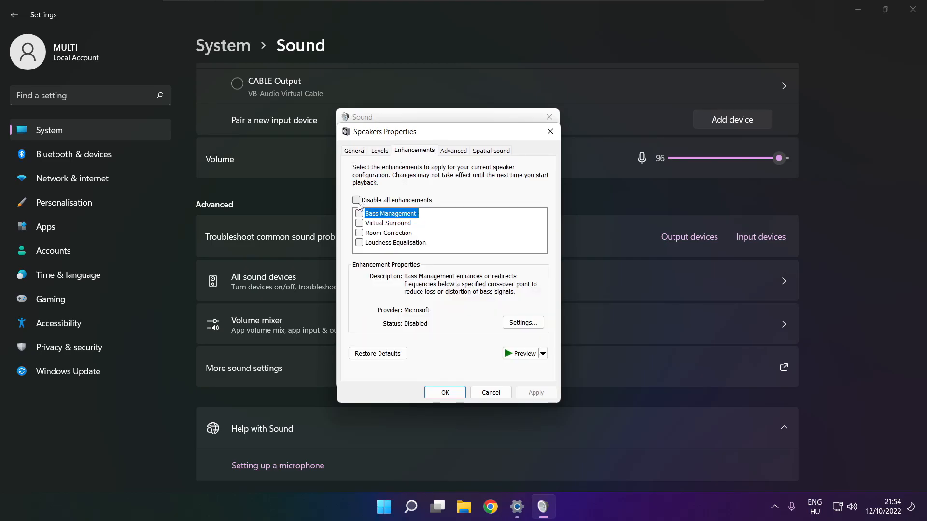
click(356, 200)
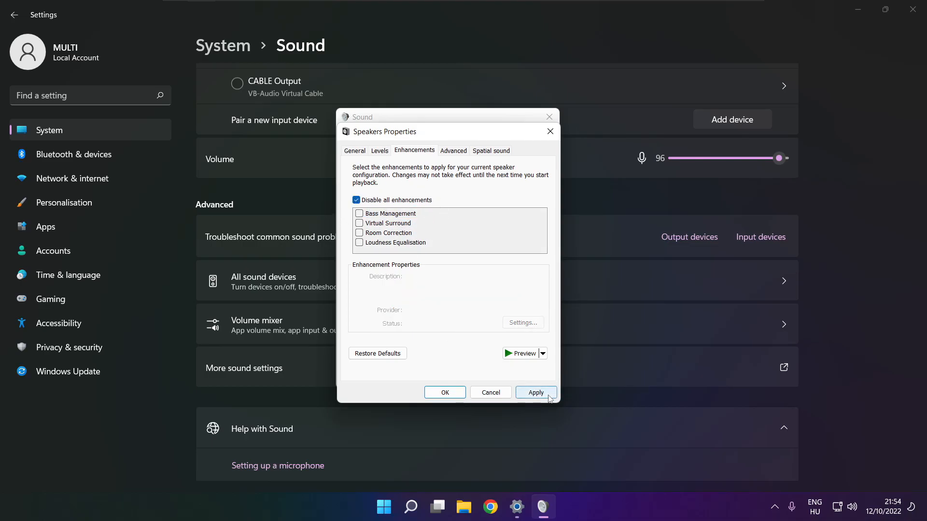
click(535, 393)
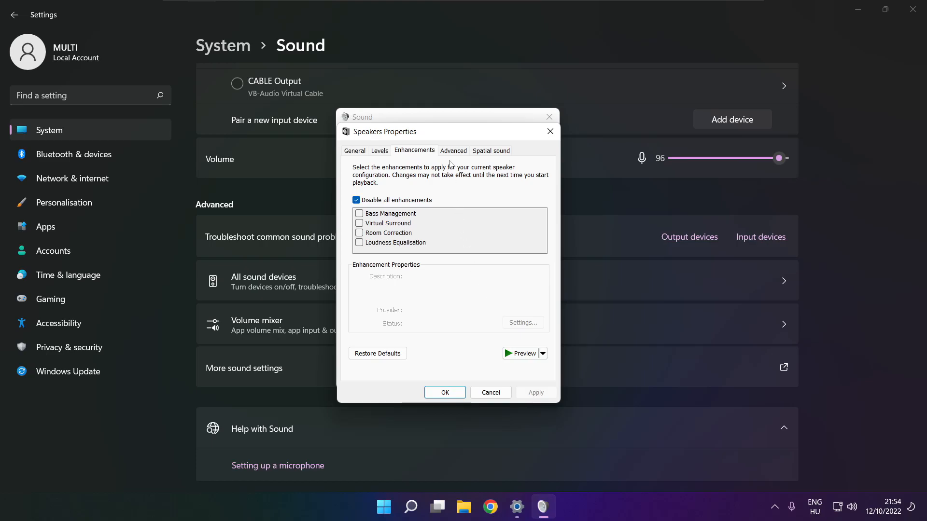
Set the Speakers format to 16 bit, 48000 Hz (DVD Quality) and close the sound windows
click(453, 150)
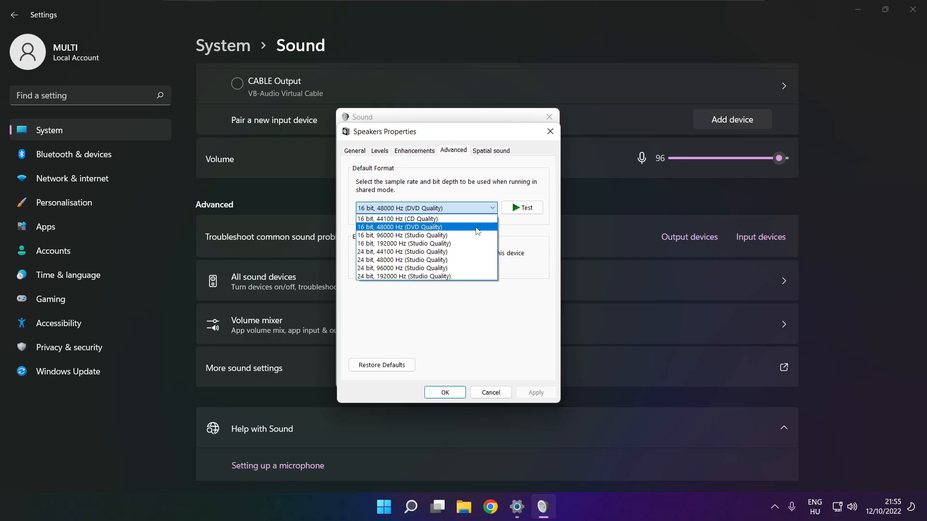
click(400, 226)
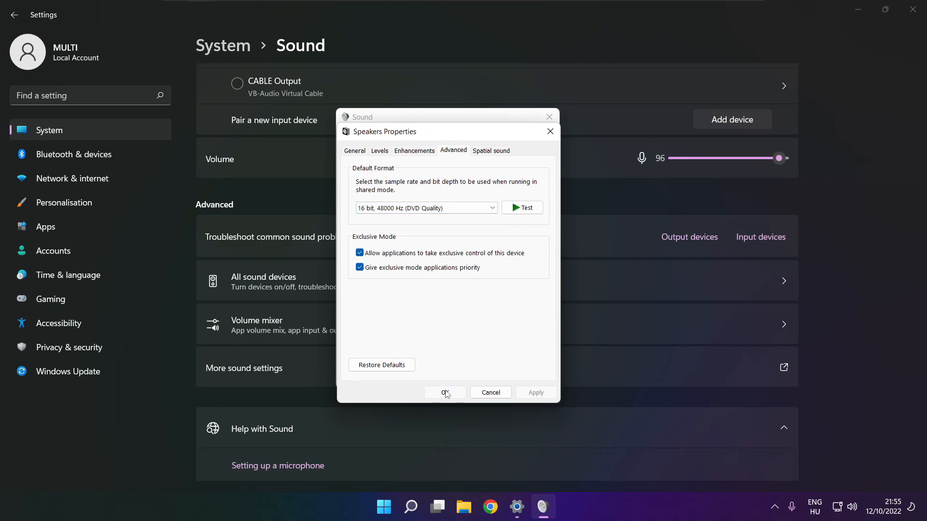
click(444, 393)
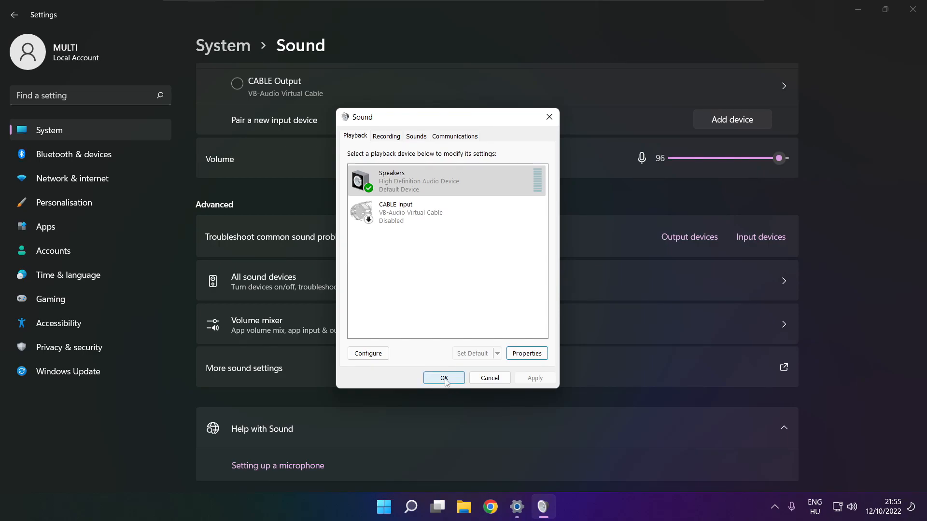
click(443, 377)
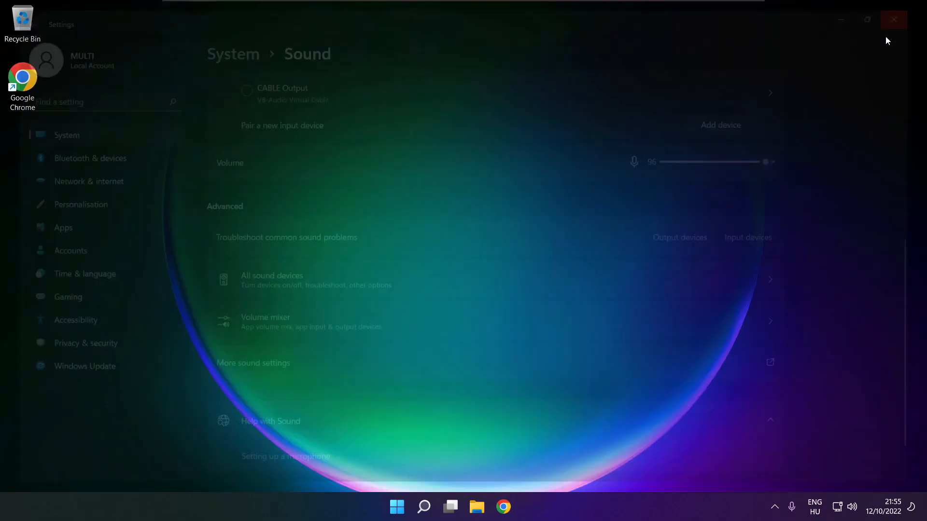
Search Windows for 'device manager' to launch Device Manager
click(397, 506)
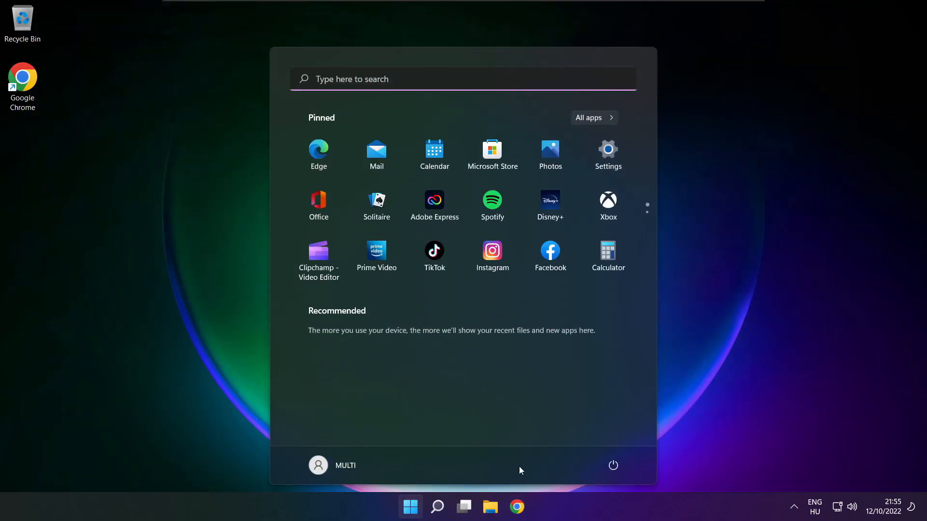
click(613, 466)
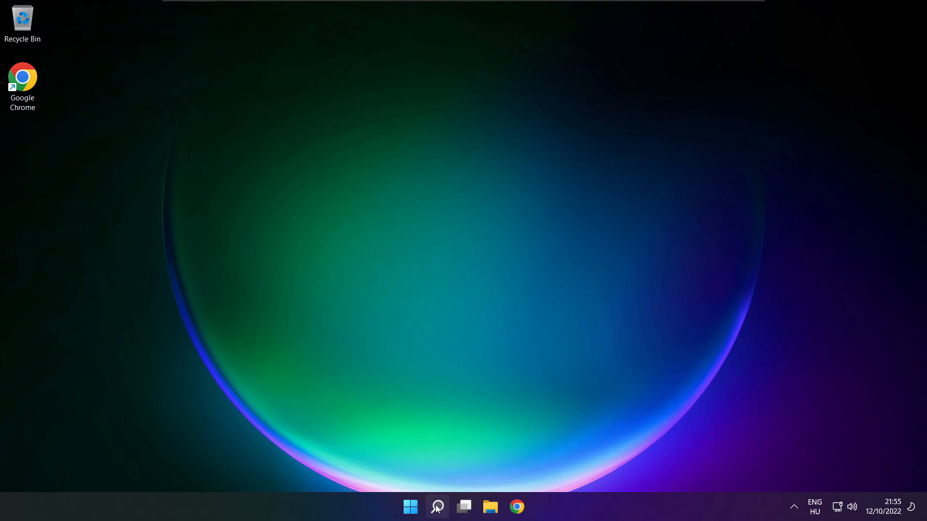
click(437, 507)
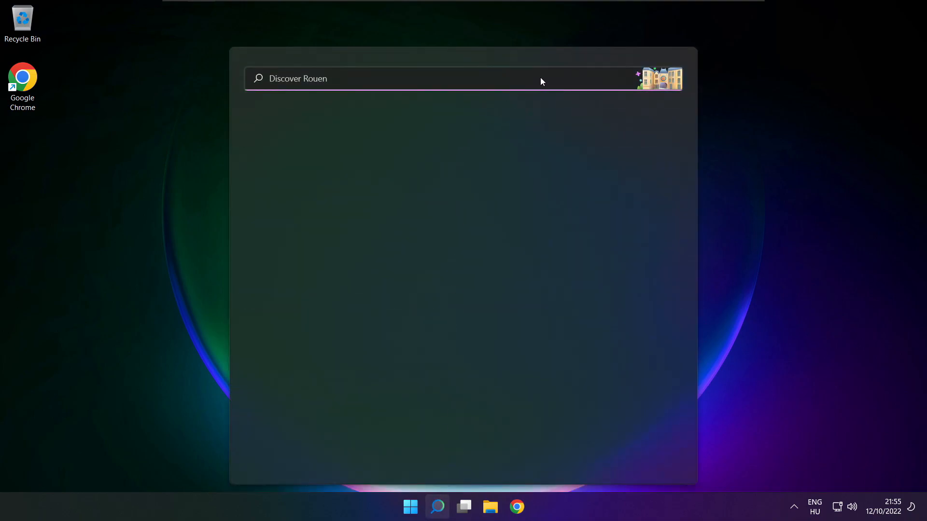
text(device Manager)
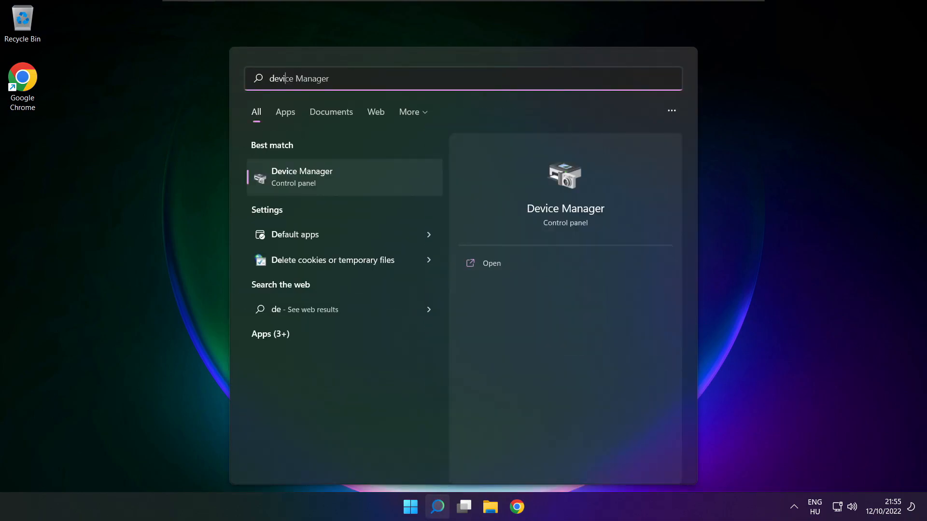
text(device manager)
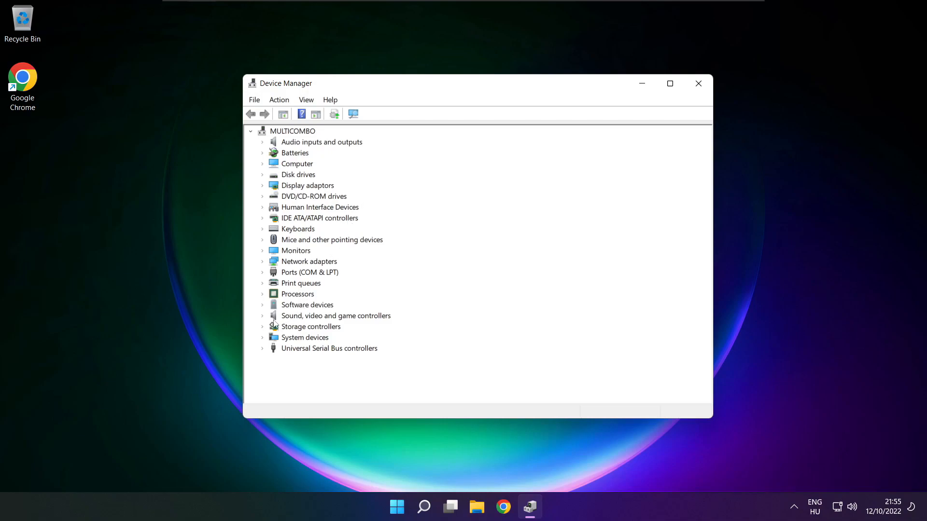
Expand Sound, video and game controllers and choose Update driver on High Definition Audio Device
click(335, 316)
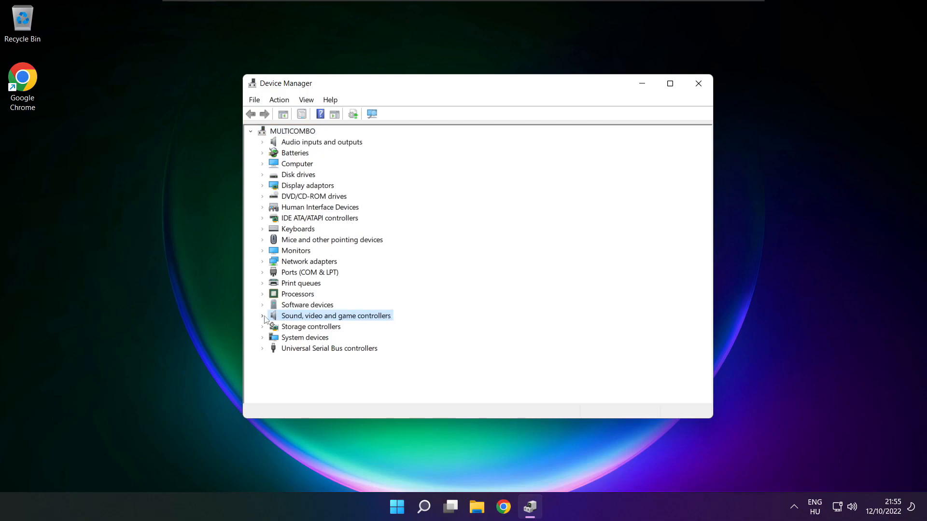
click(263, 316)
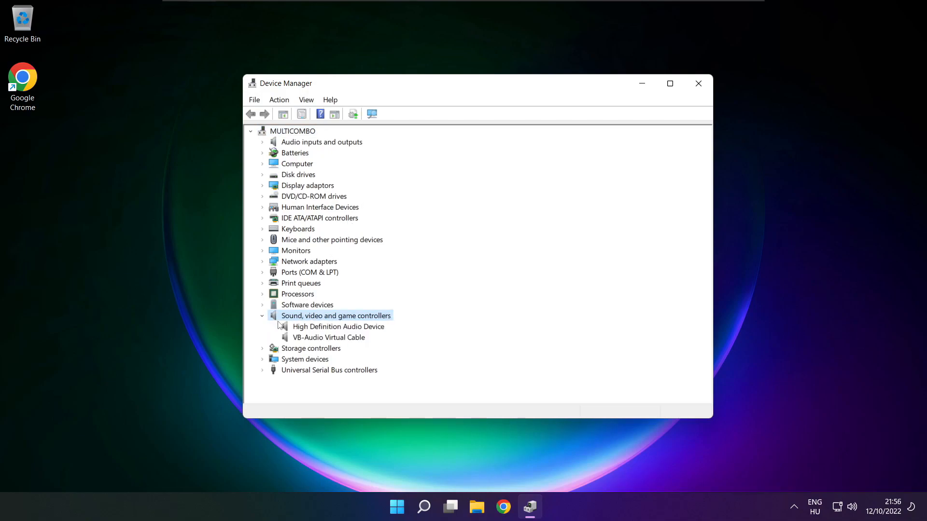
click(338, 326)
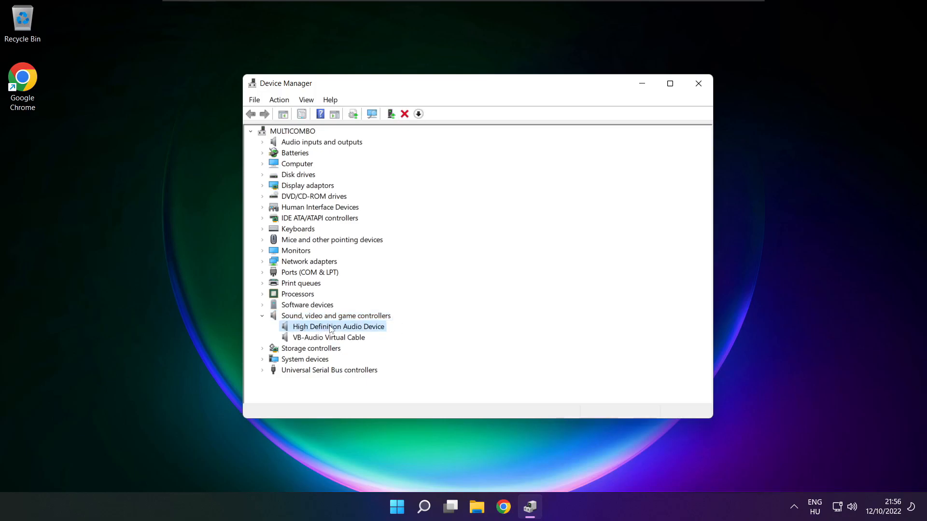
right_click(338, 326)
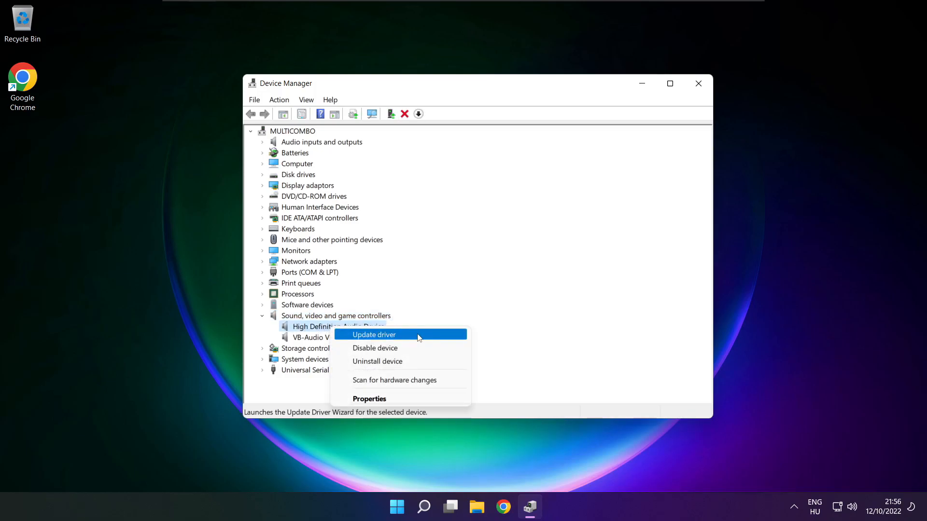
click(374, 335)
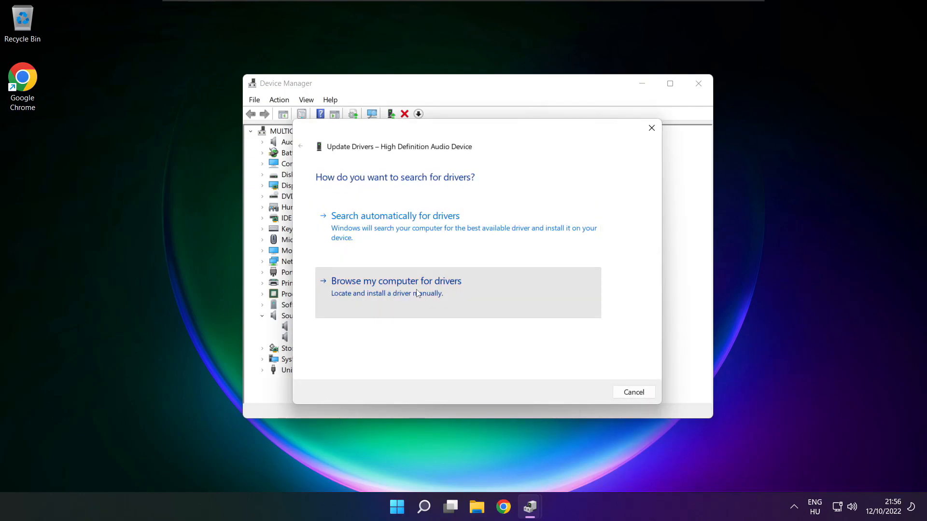
Install the High Definition Audio Device driver from the compatible drivers list, confirming the warning
click(395, 280)
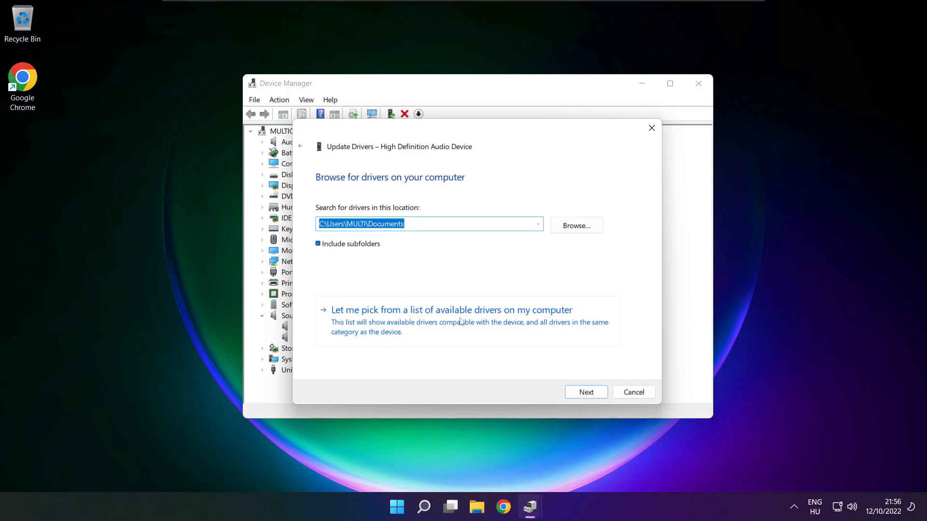
mouse_move(456, 329)
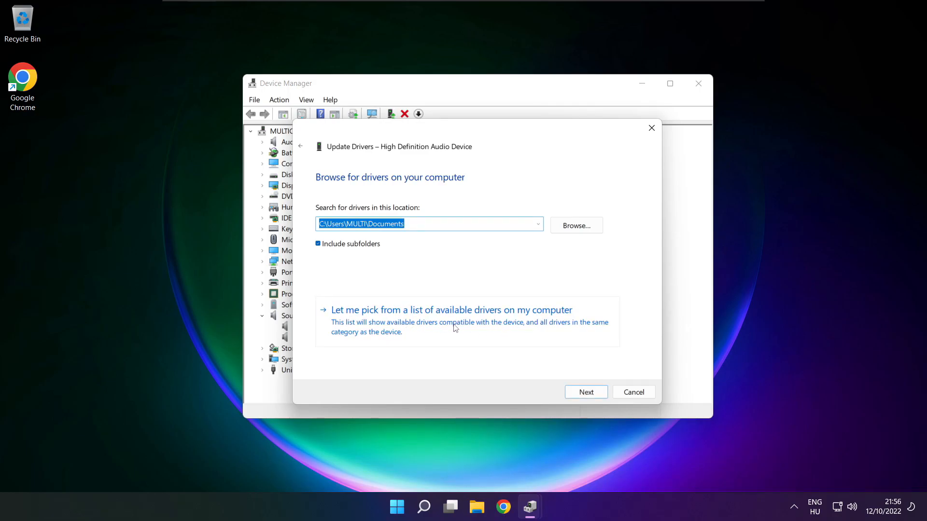
click(451, 310)
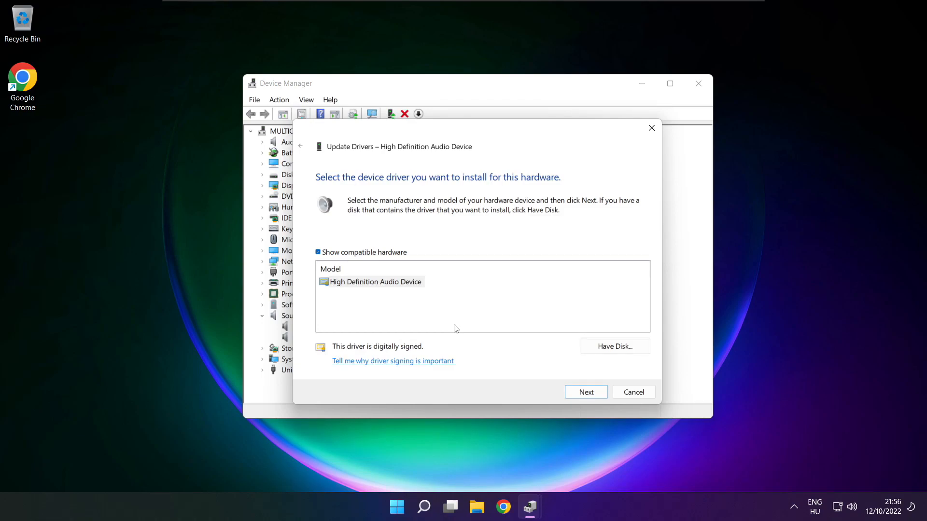
click(375, 281)
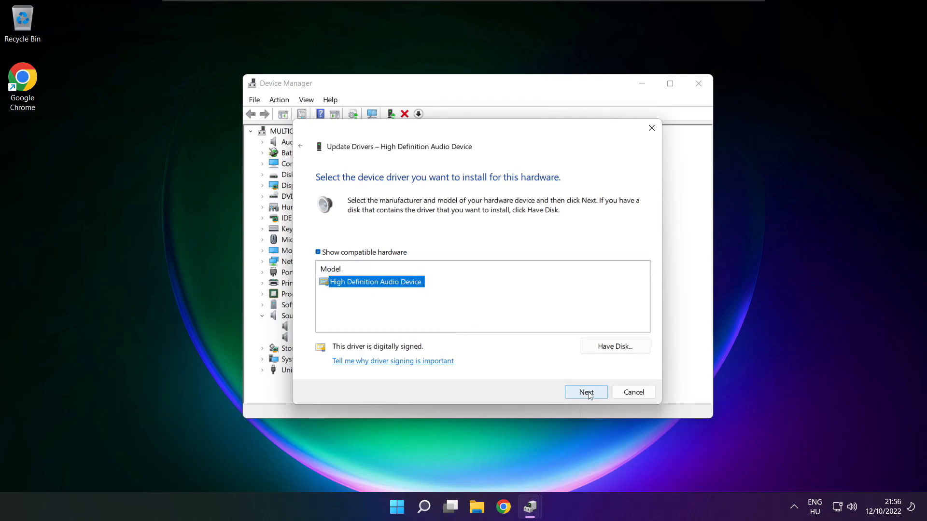
click(586, 392)
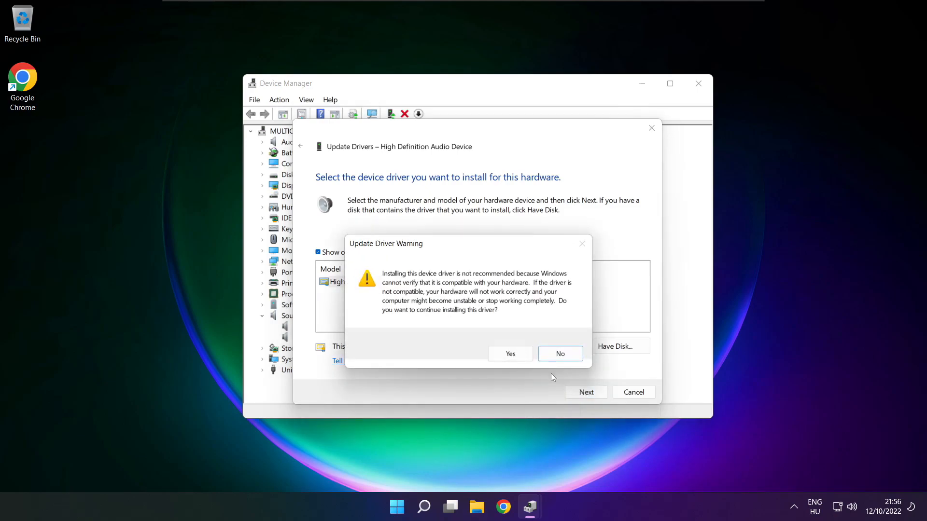
click(510, 353)
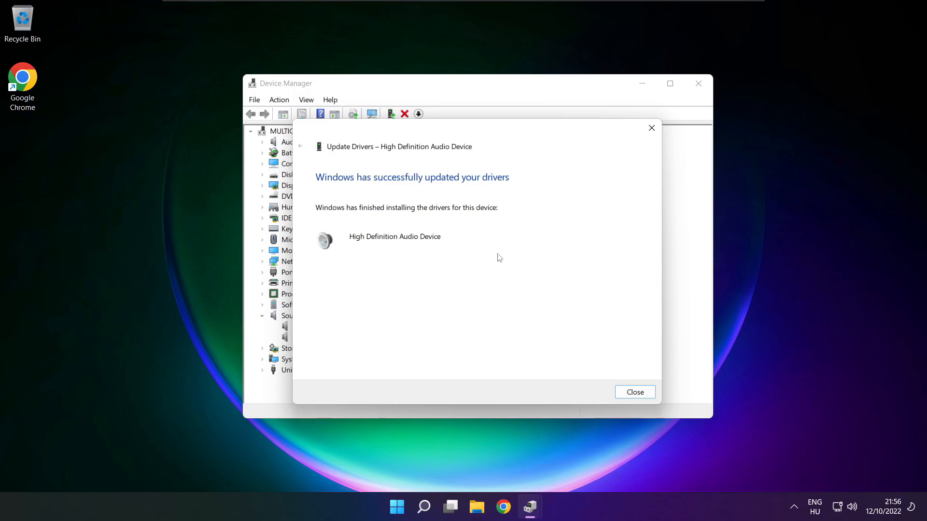
Close the driver wizard and Device Manager, then open the Settings Sound page
click(634, 392)
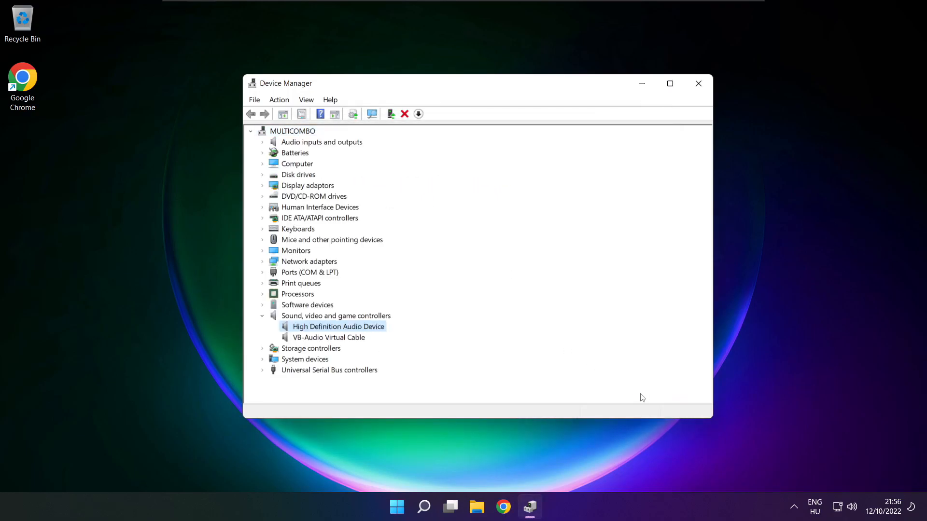
mouse_move(698, 84)
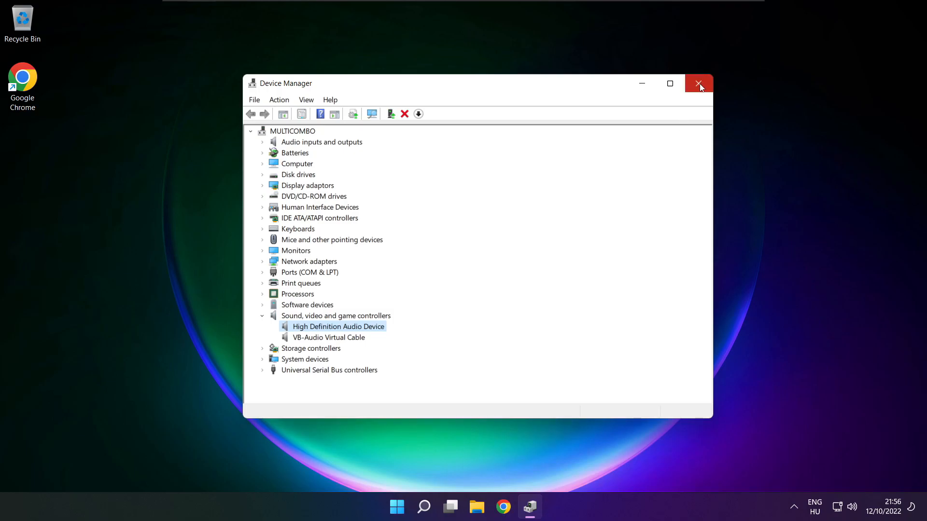
click(698, 83)
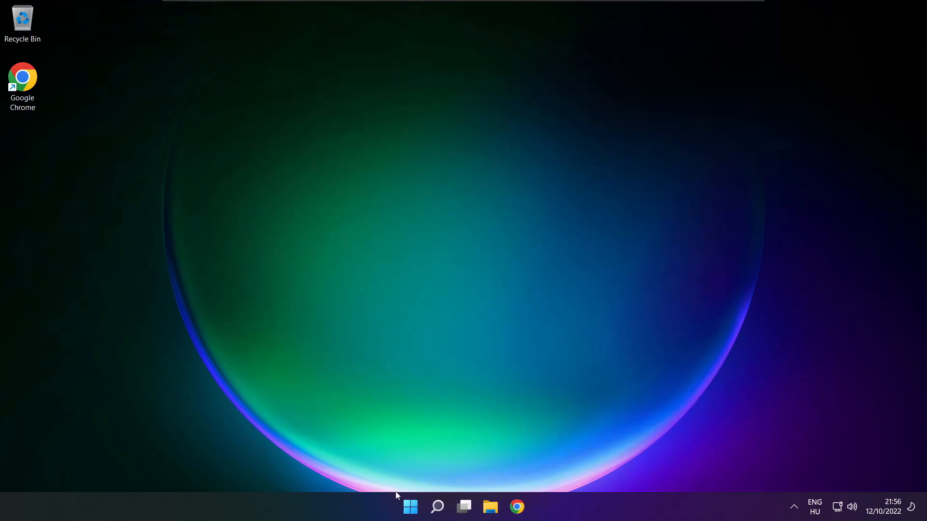
click(410, 506)
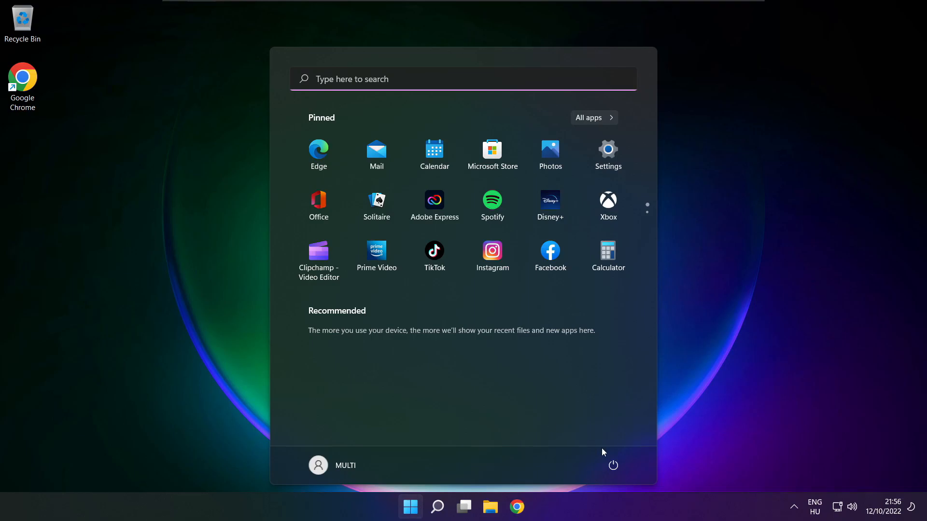
click(613, 466)
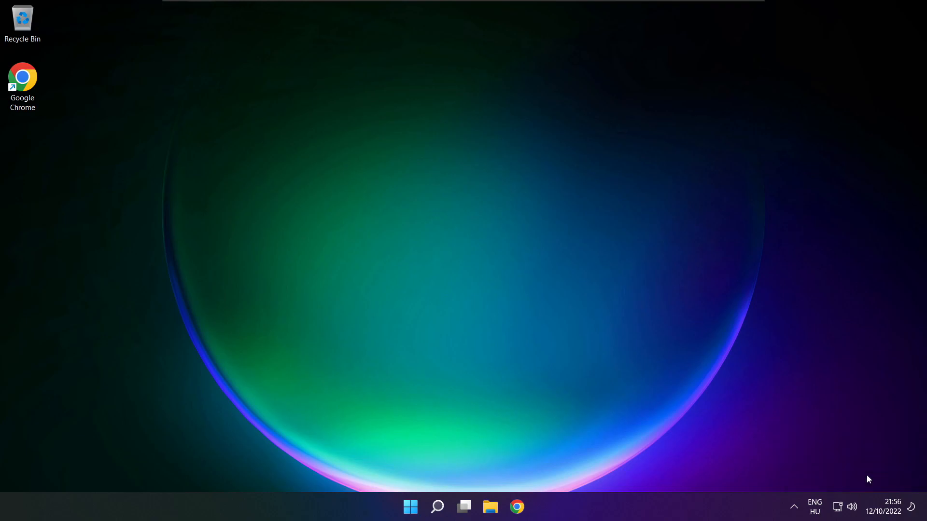
click(529, 507)
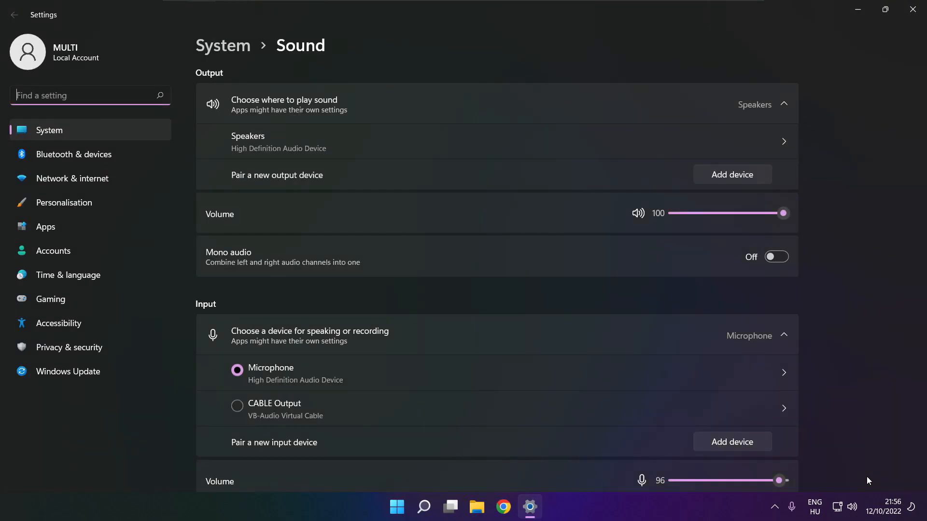
Scroll to Advanced and run the Output devices sound troubleshooter
scroll(down, 3)
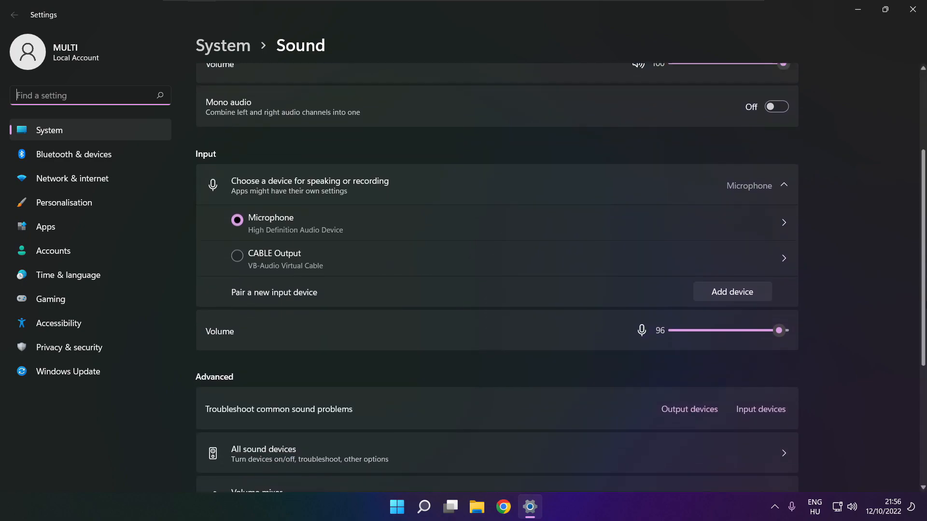
scroll(down, 3)
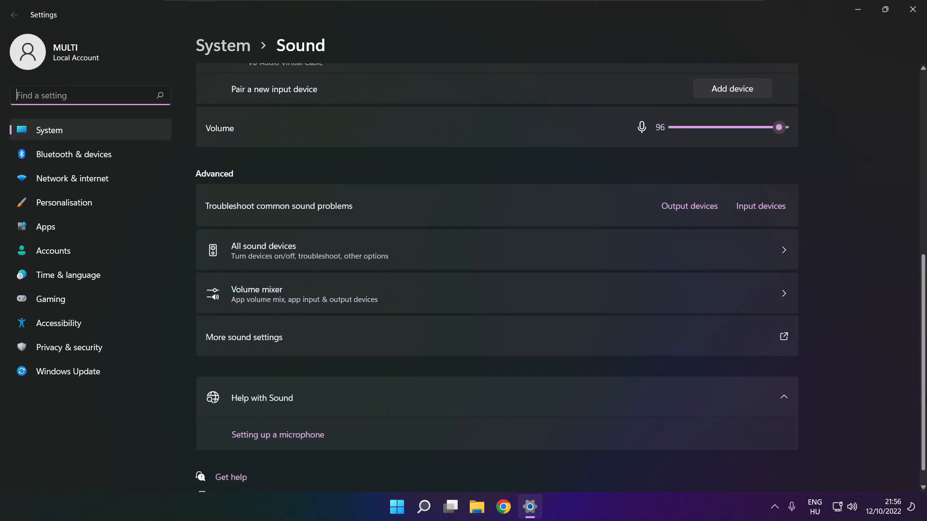
scroll(down, 3)
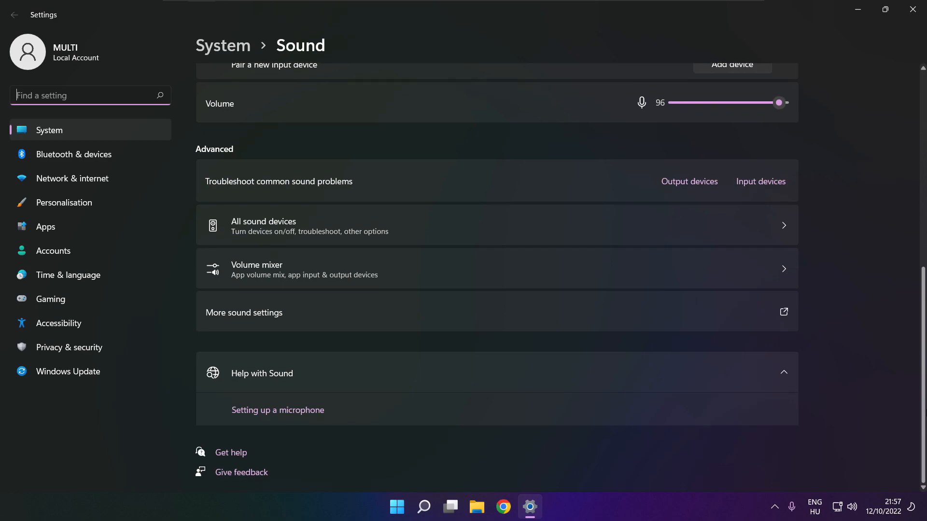
mouse_move(698, 195)
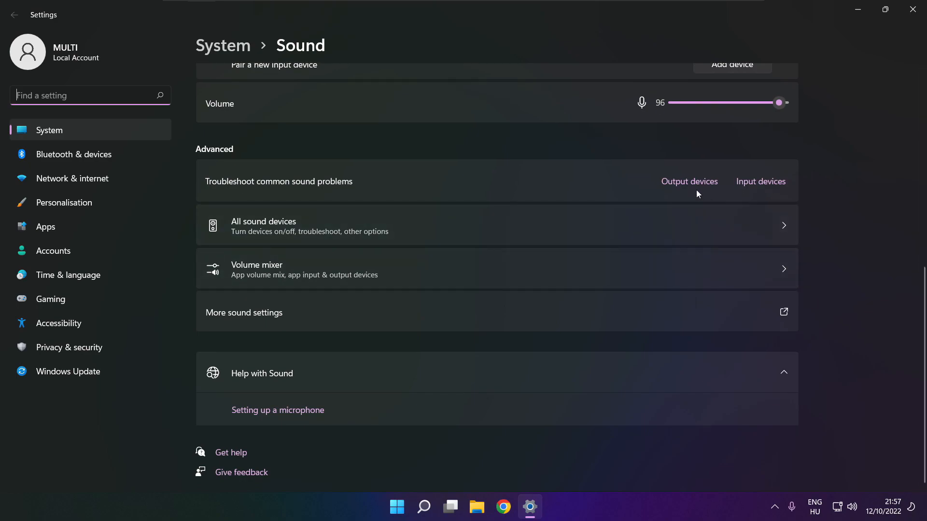
mouse_move(692, 187)
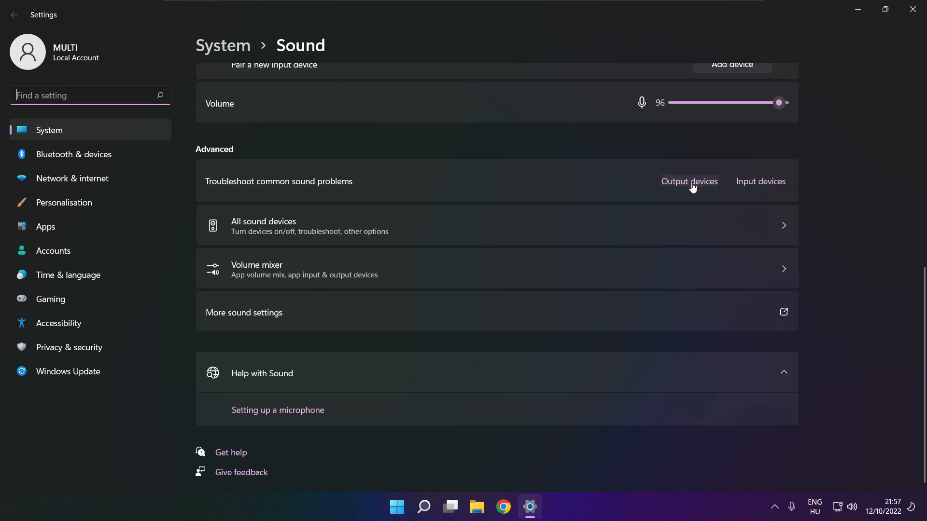
click(688, 182)
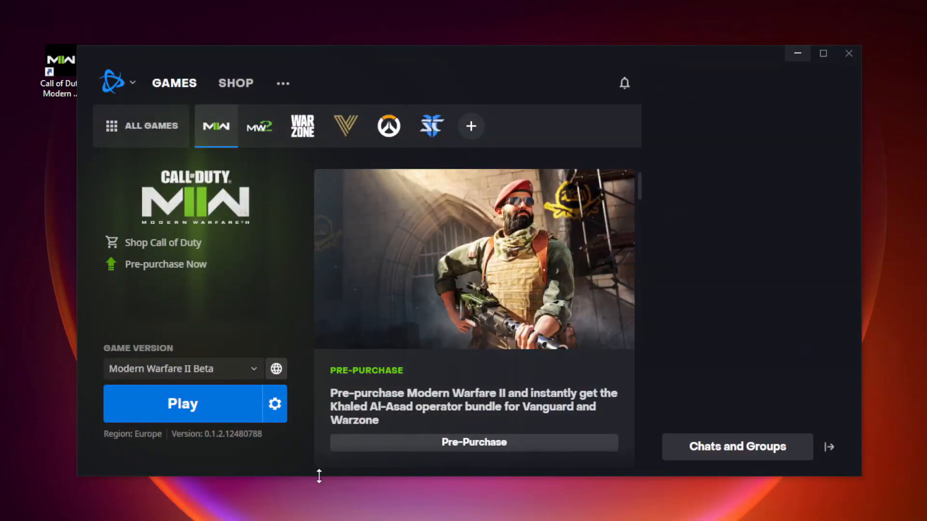
mouse_move(275, 404)
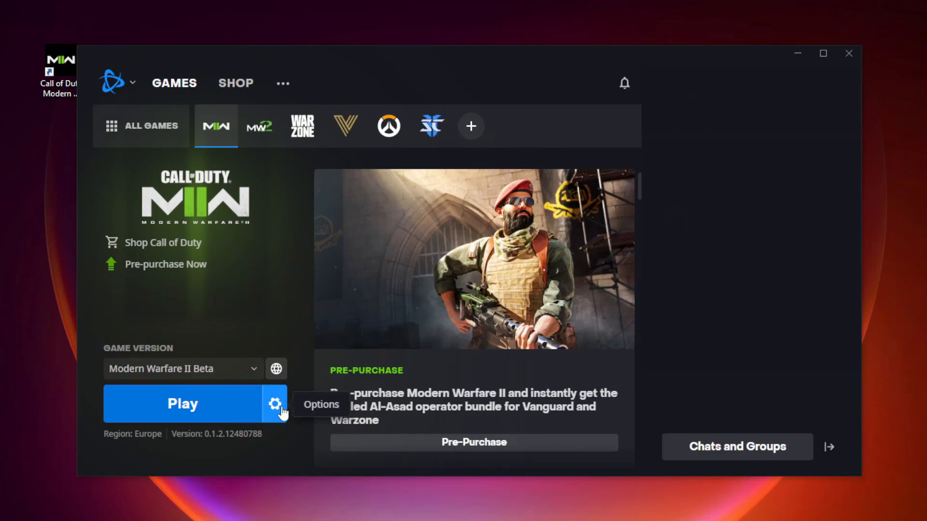
Begin Scan and Repair for Modern Warfare II from the gear menu beside Play
click(275, 403)
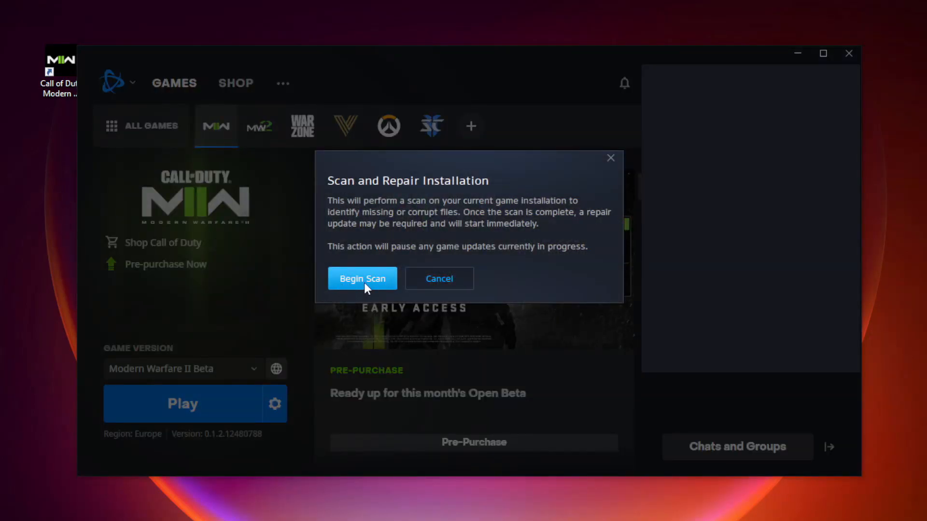
click(362, 279)
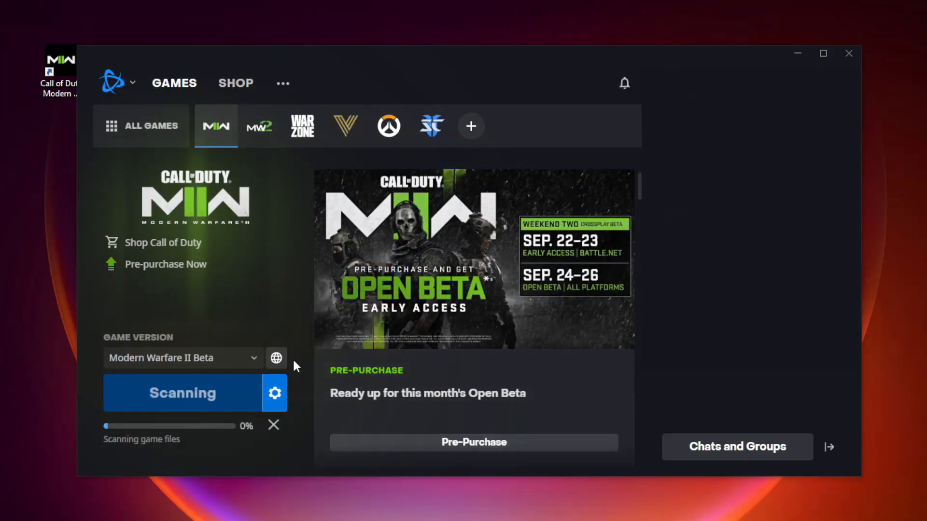
mouse_move(298, 377)
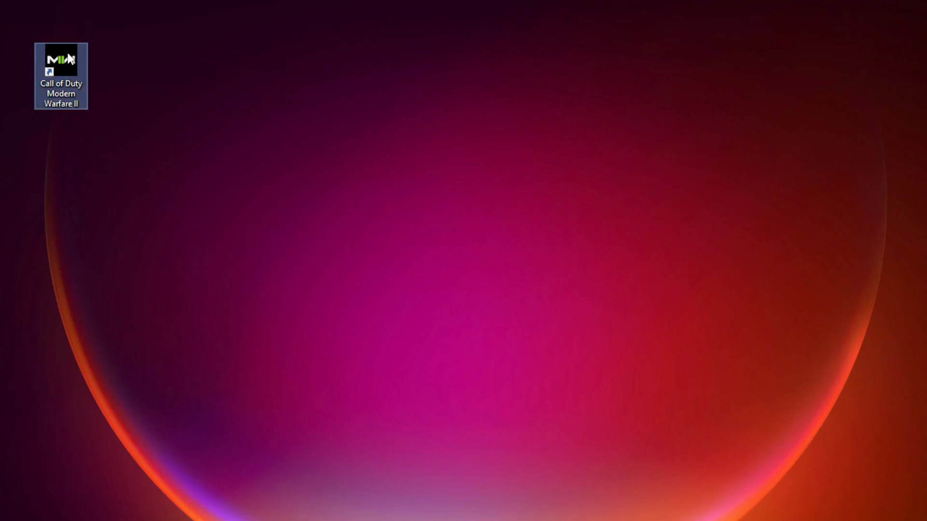
Make the Modern Warfare II shortcut use Windows 8 compatibility, run as admin, fullscreen optimizations off
right_click(60, 62)
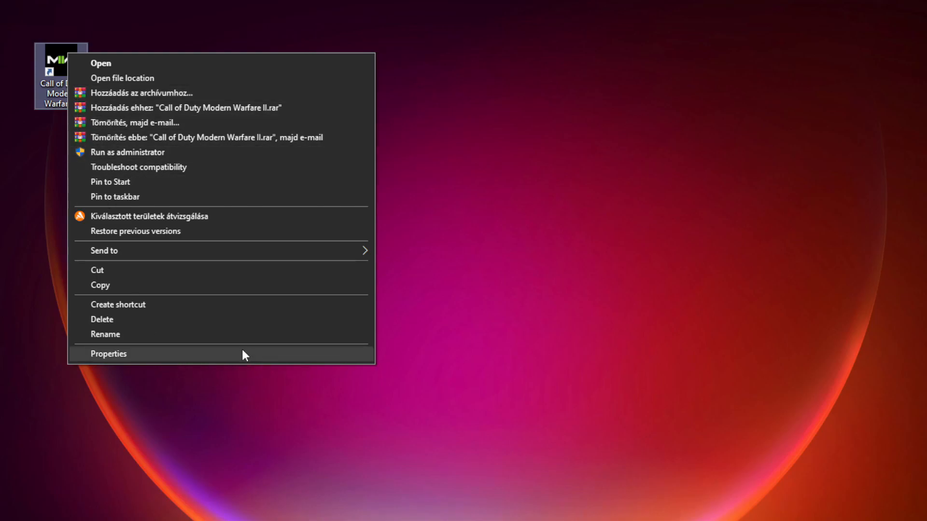
click(108, 353)
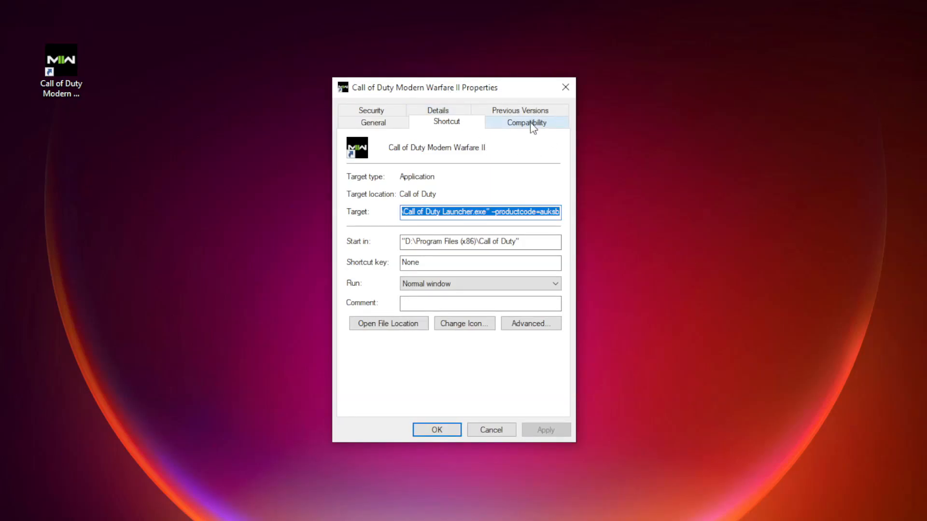
click(526, 121)
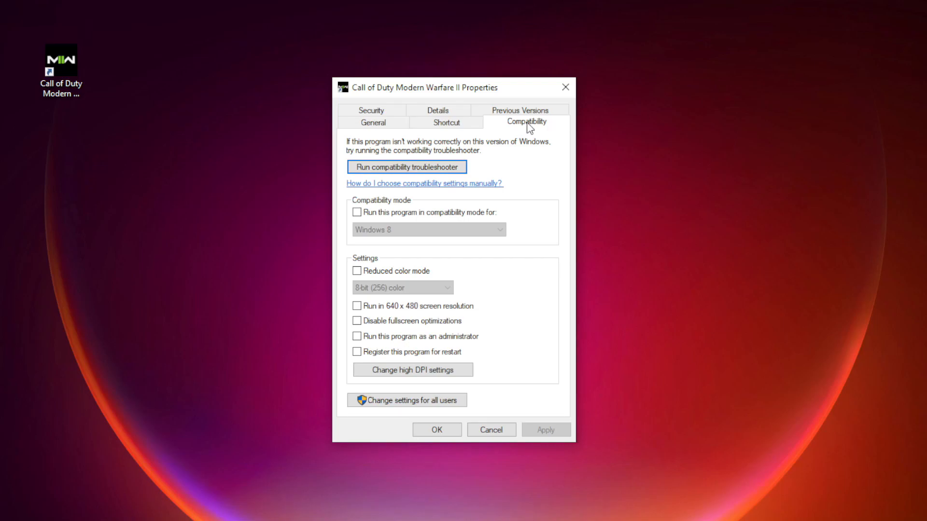
click(356, 211)
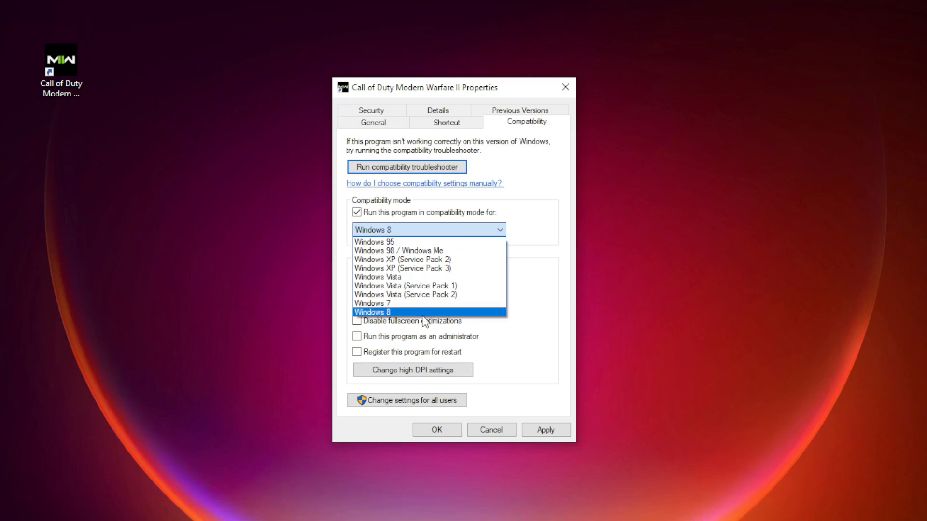
click(372, 311)
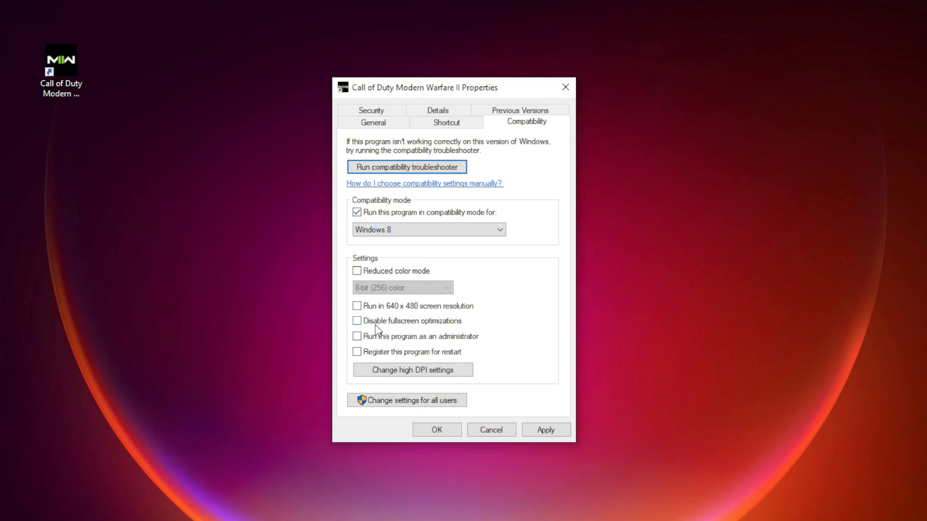
click(357, 321)
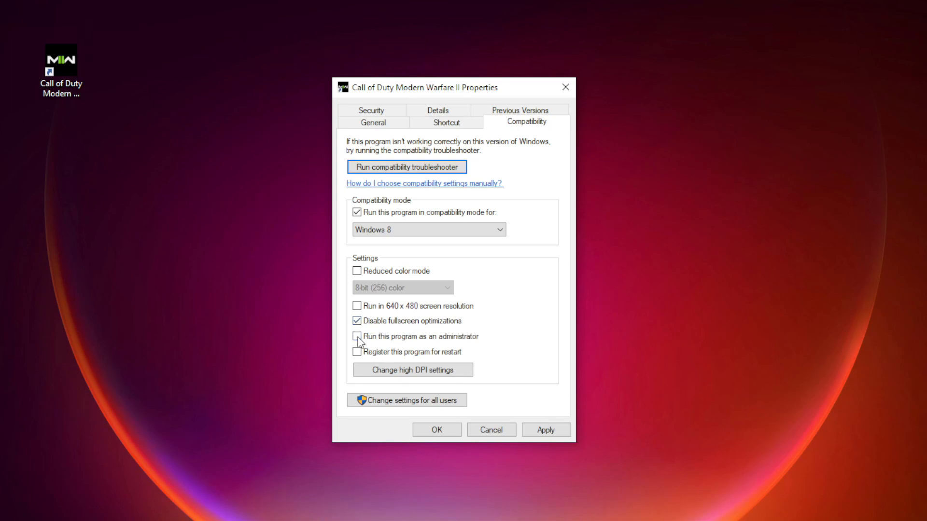
click(357, 337)
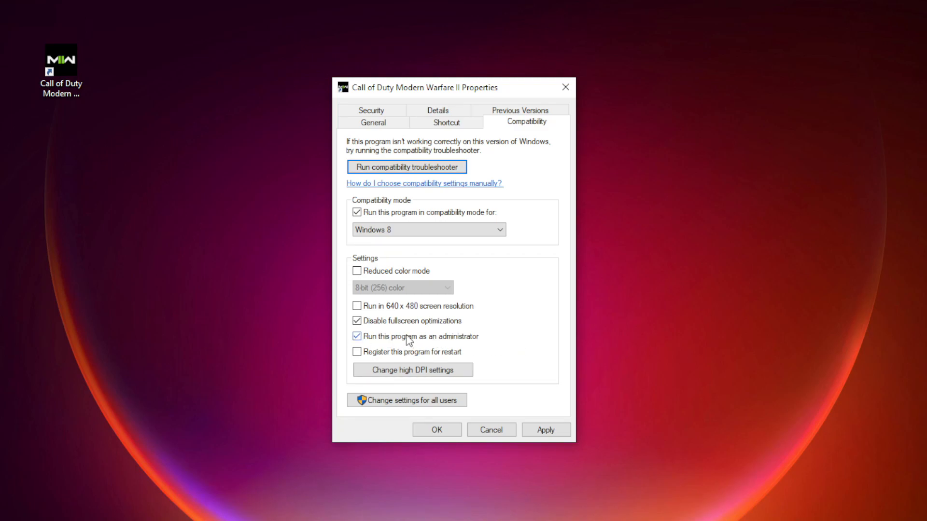
click(545, 429)
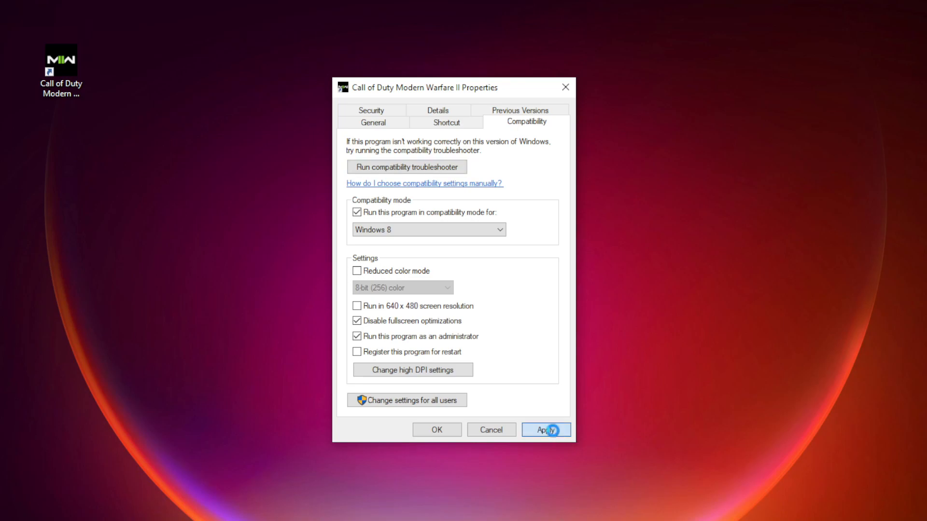
click(545, 430)
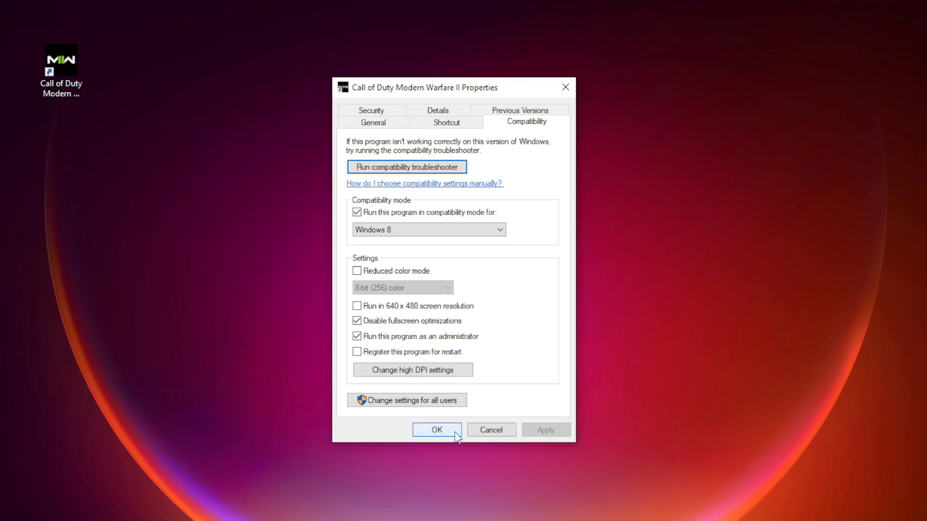
click(436, 430)
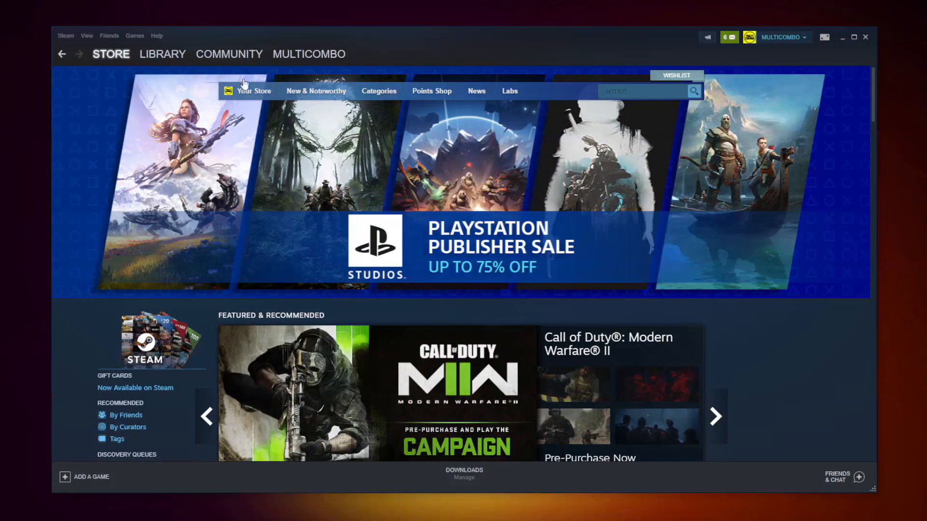
Verify Counter-Strike: Global Offensive's local files (3367 validated) and browse to its install folder
click(162, 53)
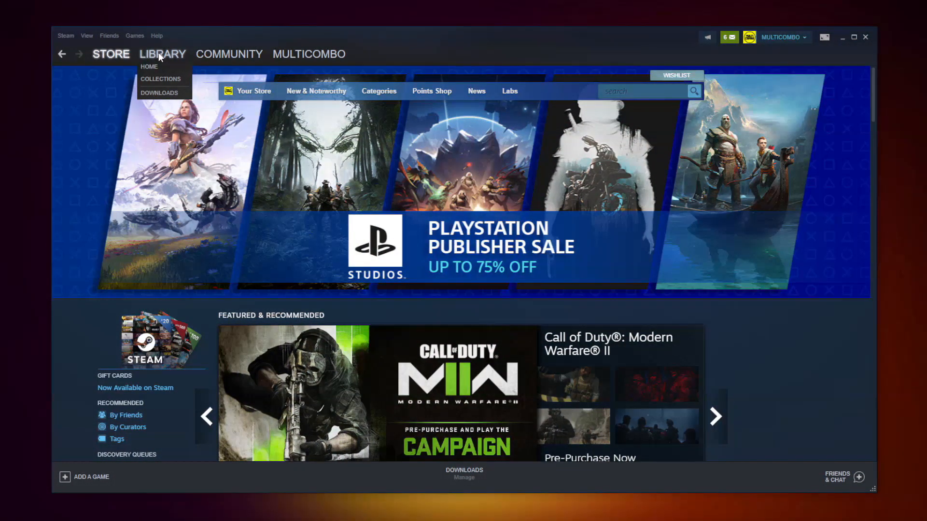
click(162, 54)
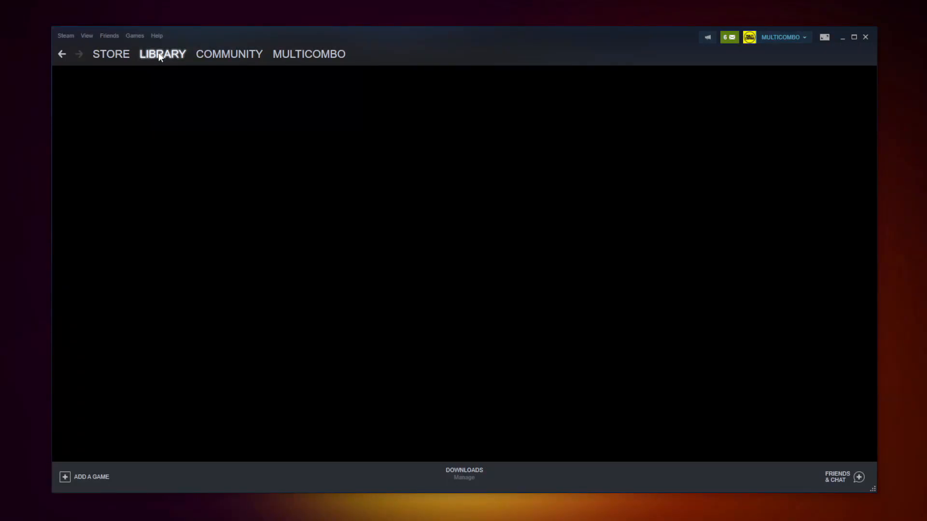
click(162, 53)
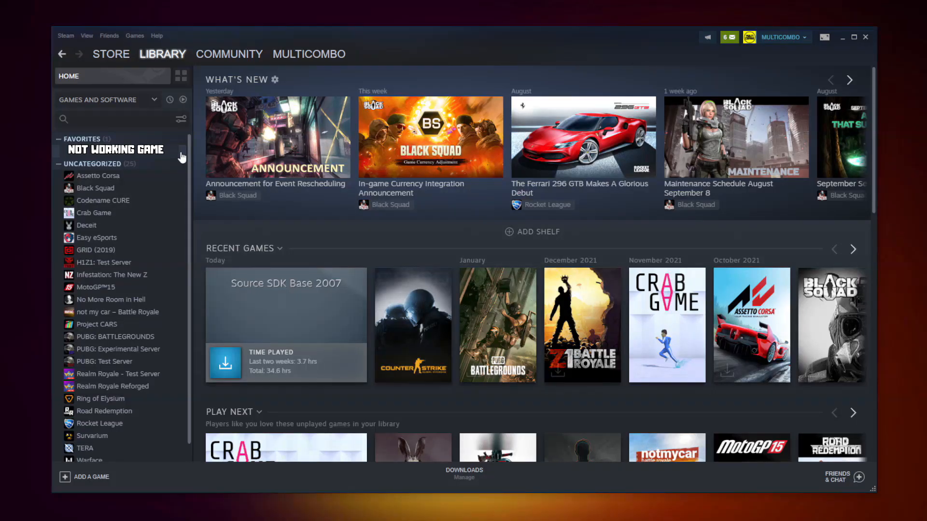
right_click(115, 150)
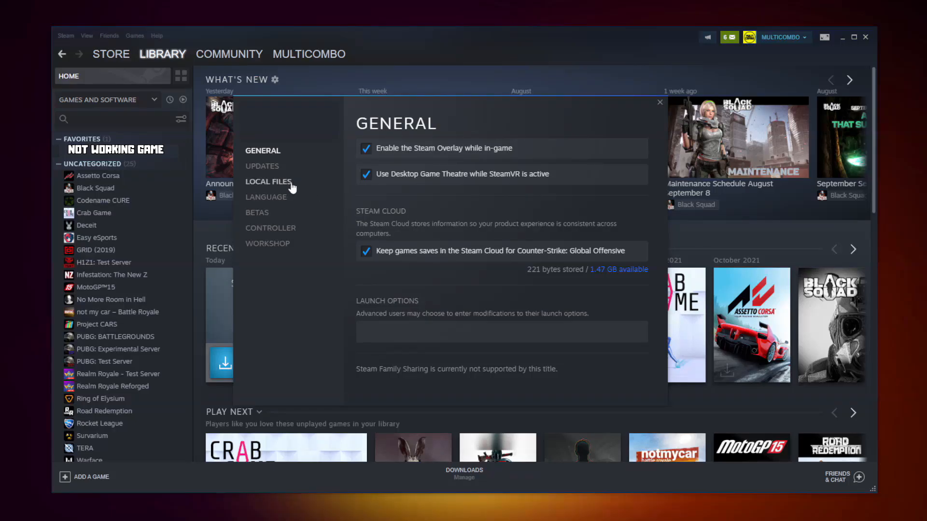
mouse_move(272, 184)
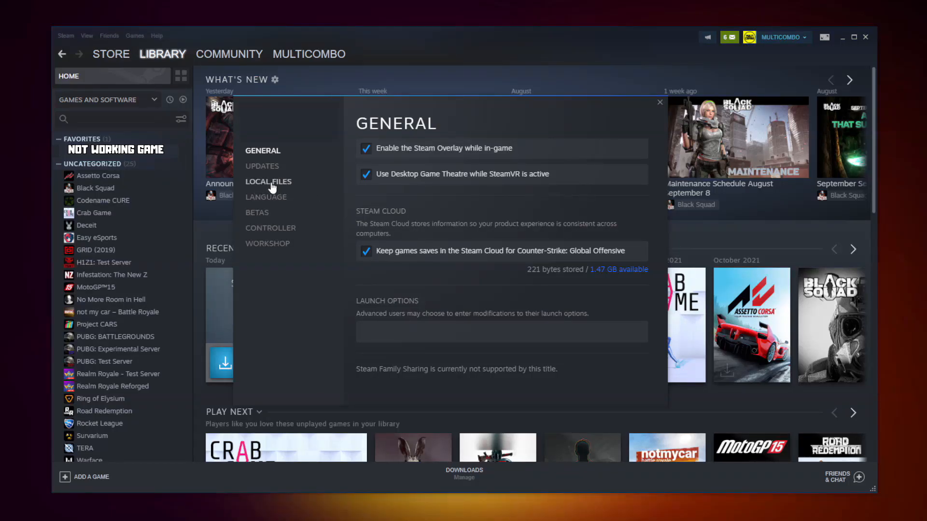
click(268, 181)
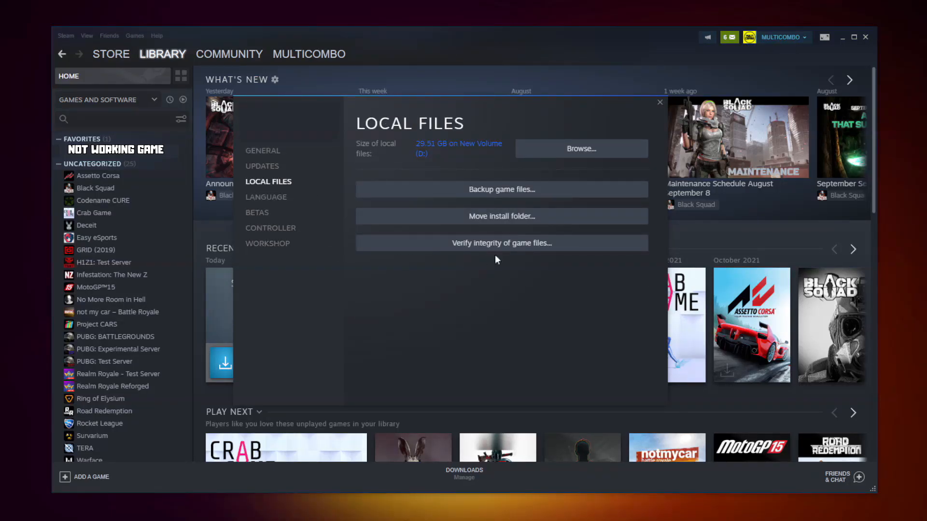
mouse_move(479, 247)
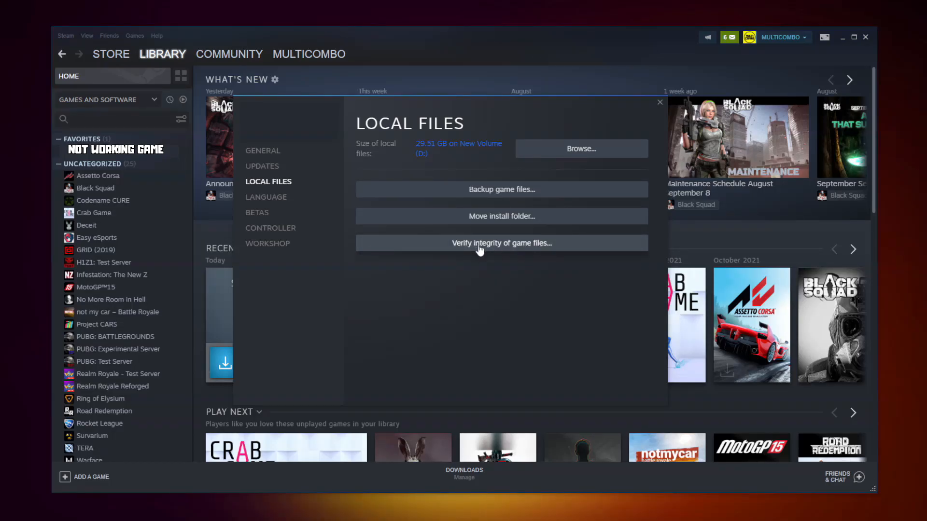
click(501, 243)
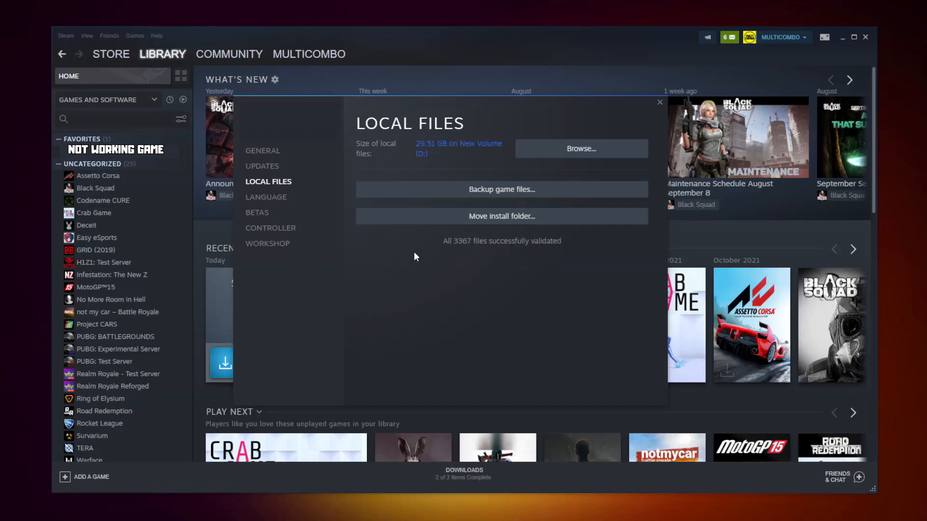
mouse_move(452, 265)
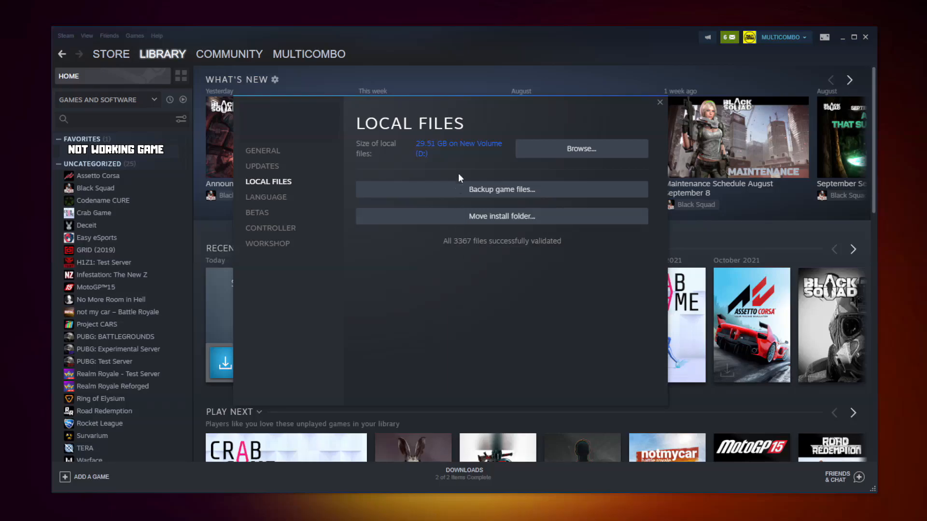
click(580, 148)
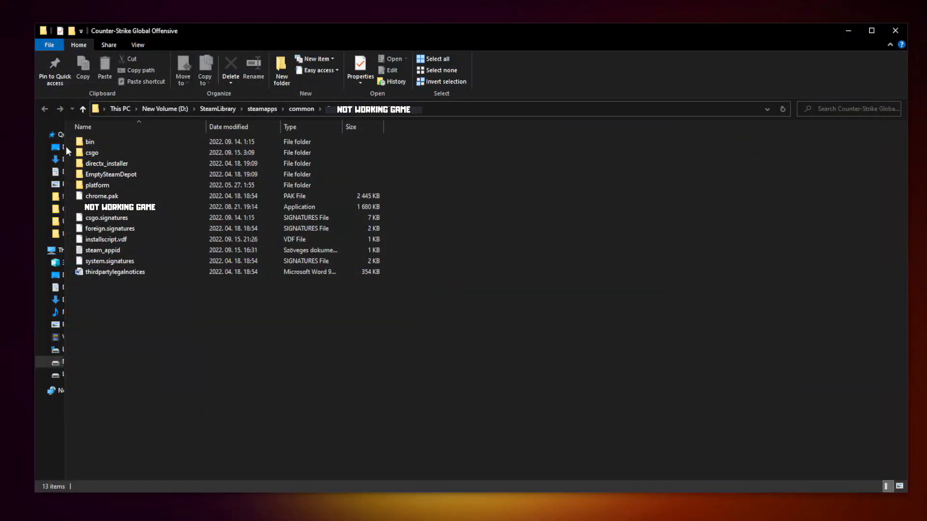
Apply Windows 8 compatibility, admin mode and disabled fullscreen optimizations to the game's executable
click(120, 207)
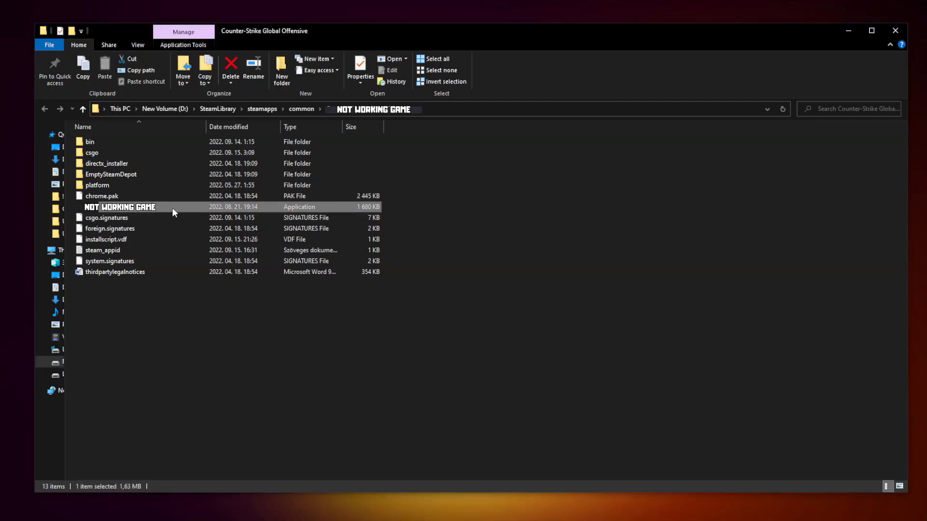
right_click(120, 206)
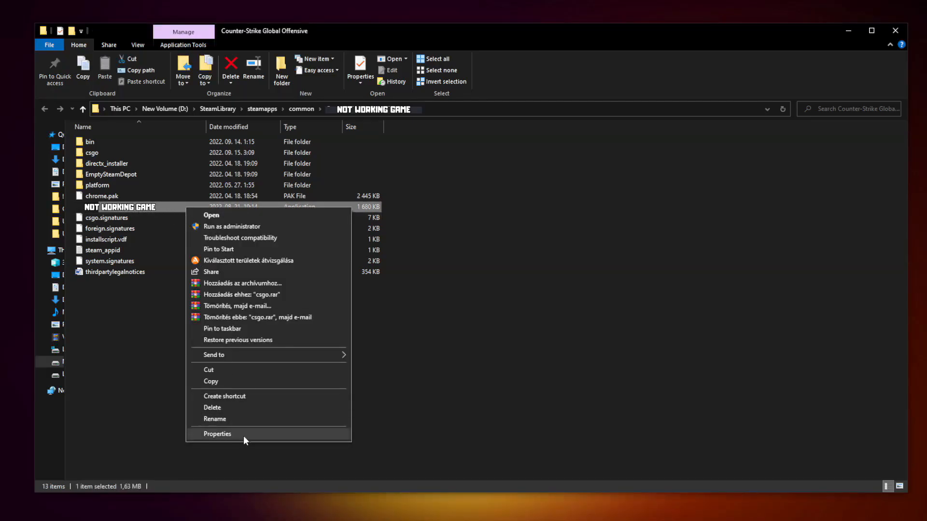
mouse_move(268, 436)
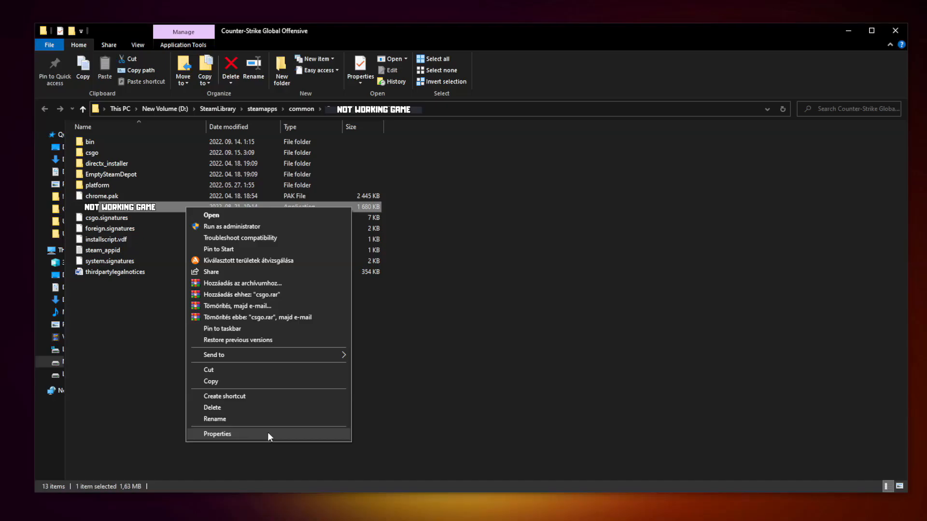
click(217, 434)
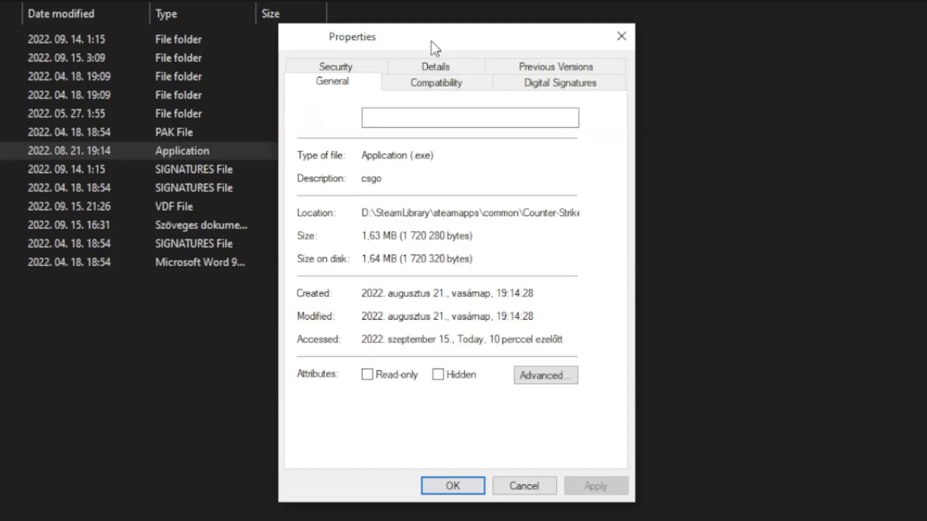
click(436, 82)
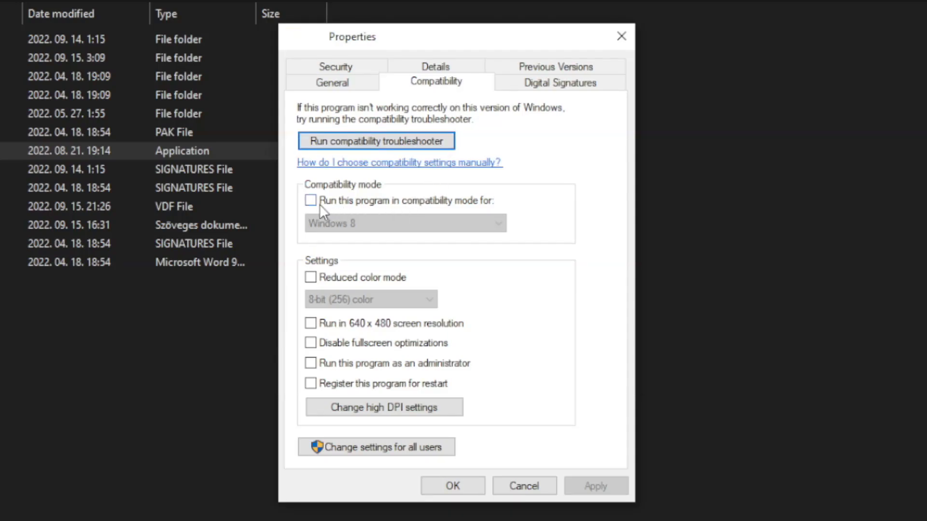
click(310, 200)
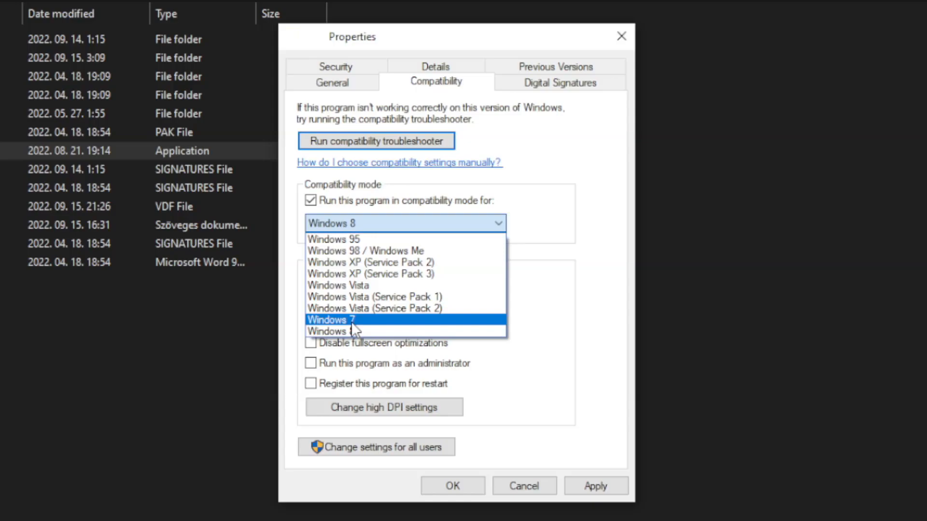
click(404, 223)
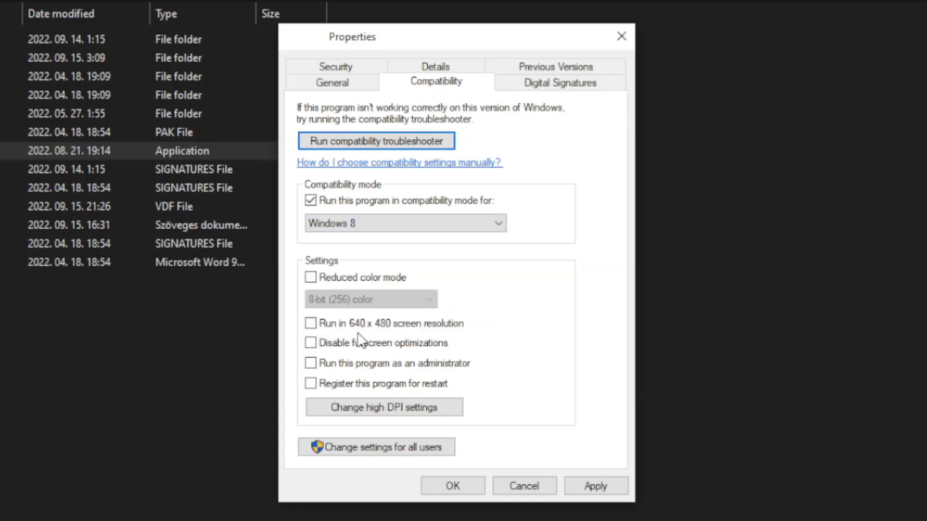
mouse_move(405, 271)
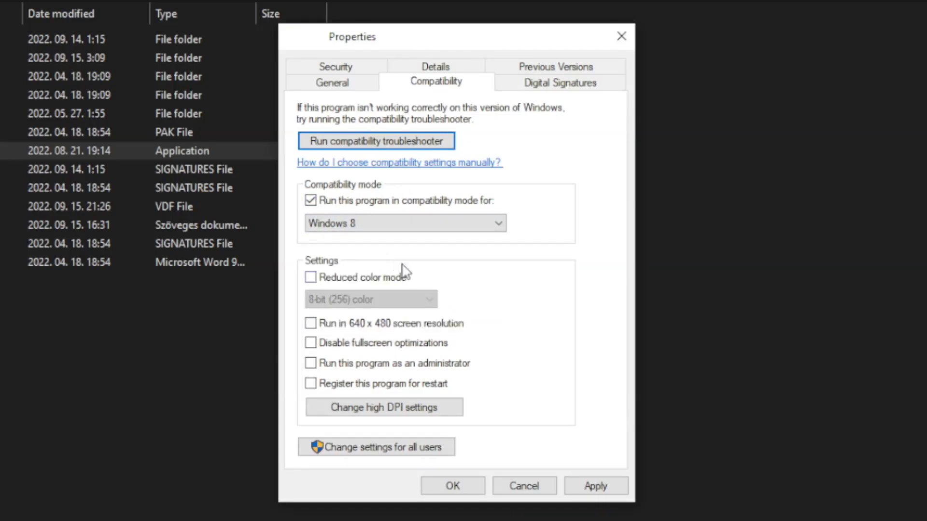
mouse_move(401, 349)
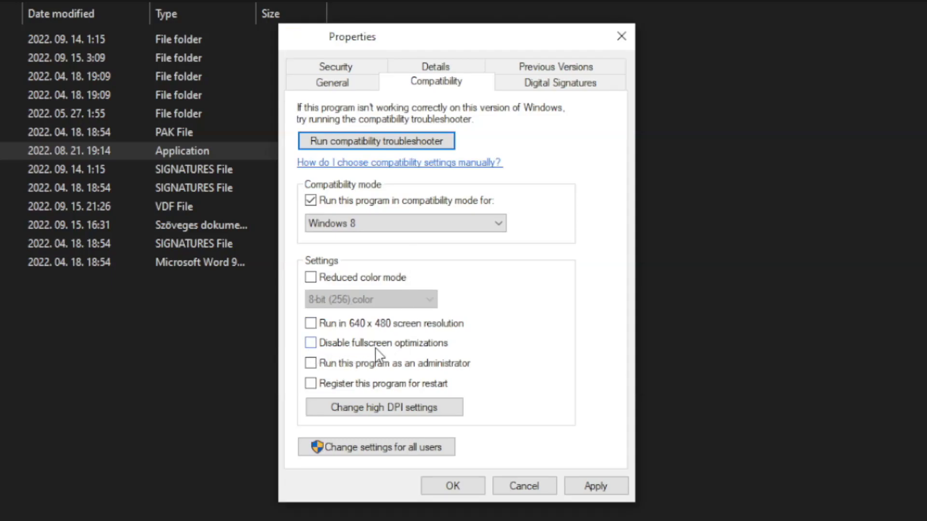
click(310, 342)
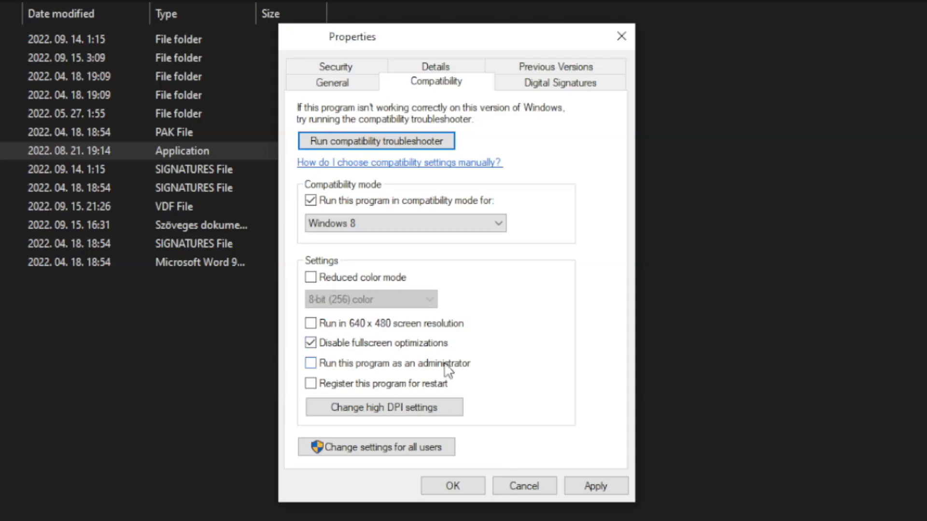
click(310, 363)
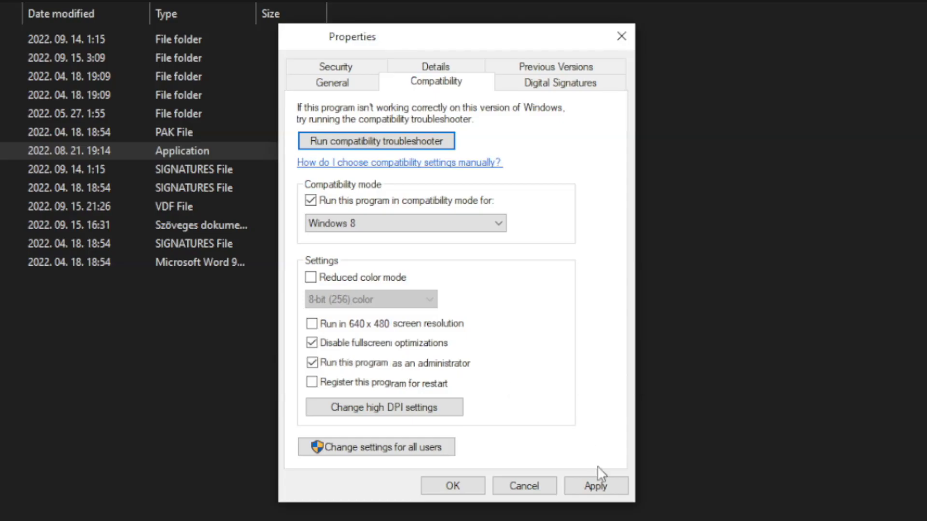
click(453, 485)
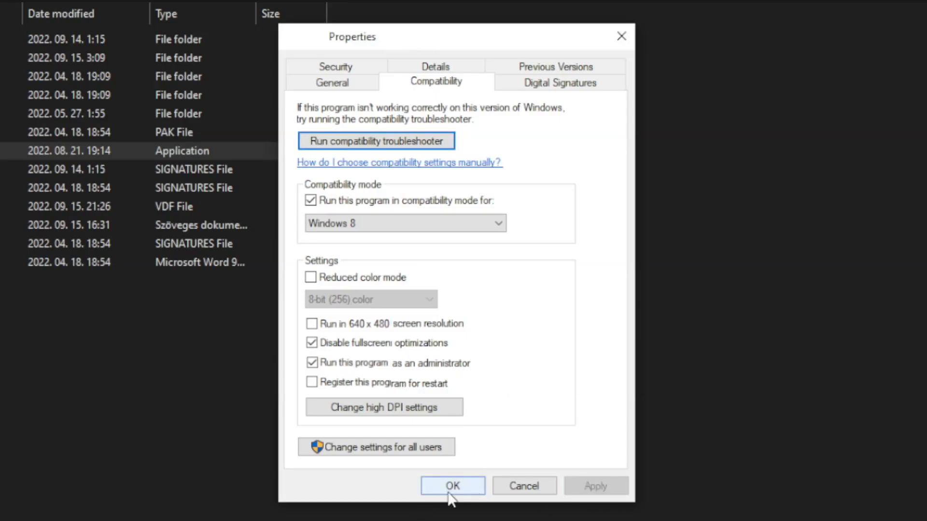